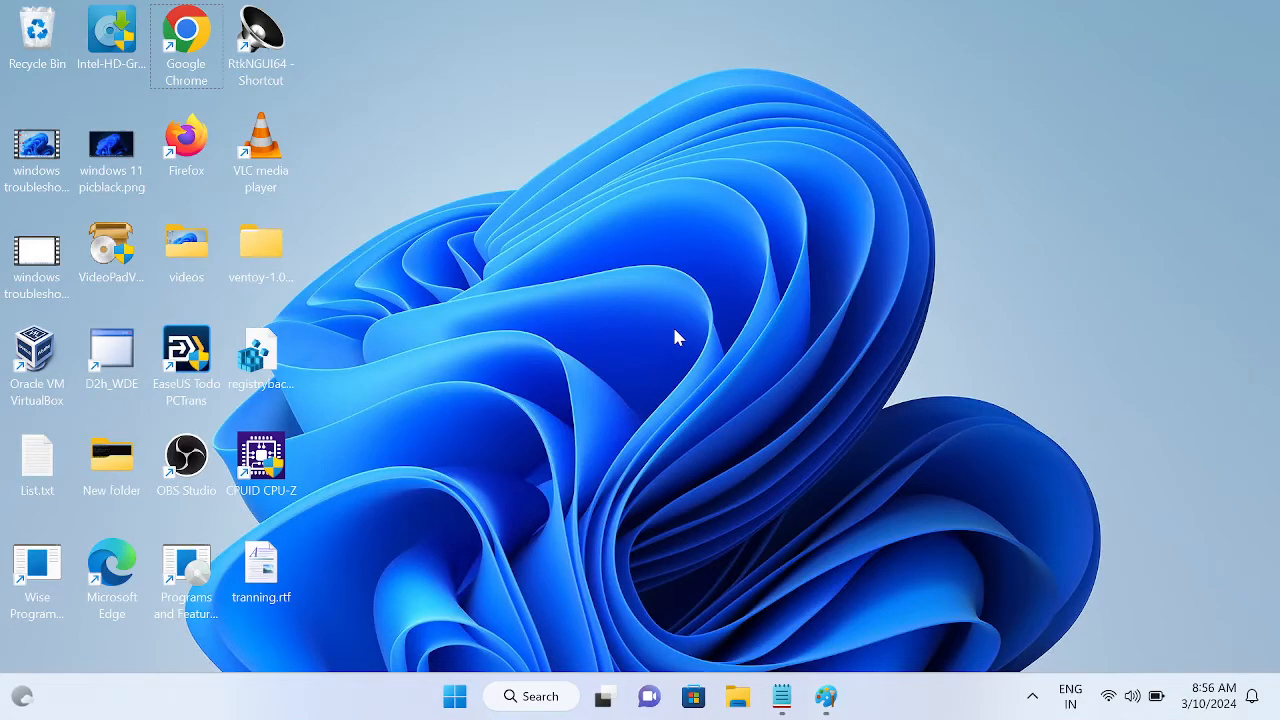
mouse_move(835, 658)
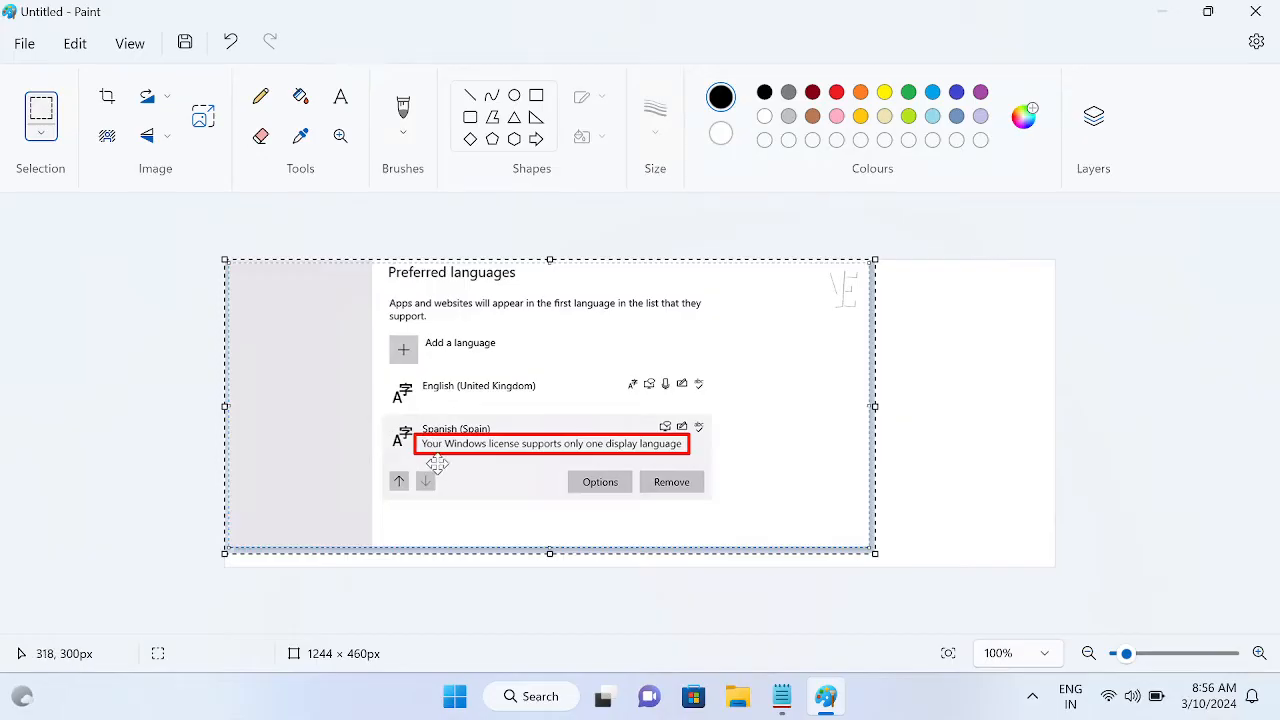
mouse_move(614, 470)
type("registry Editor")
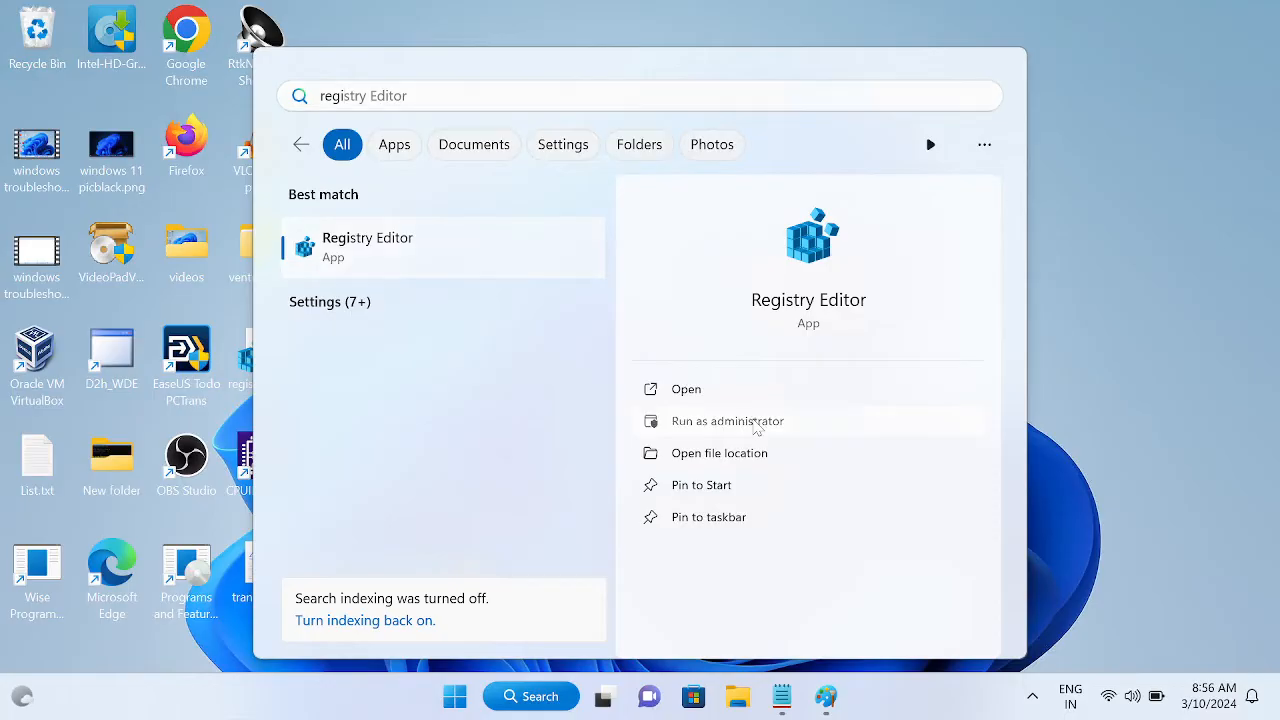
Step: Launch Registry Editor as administrator and approve the User Account Control prompt
left_click(727, 420)
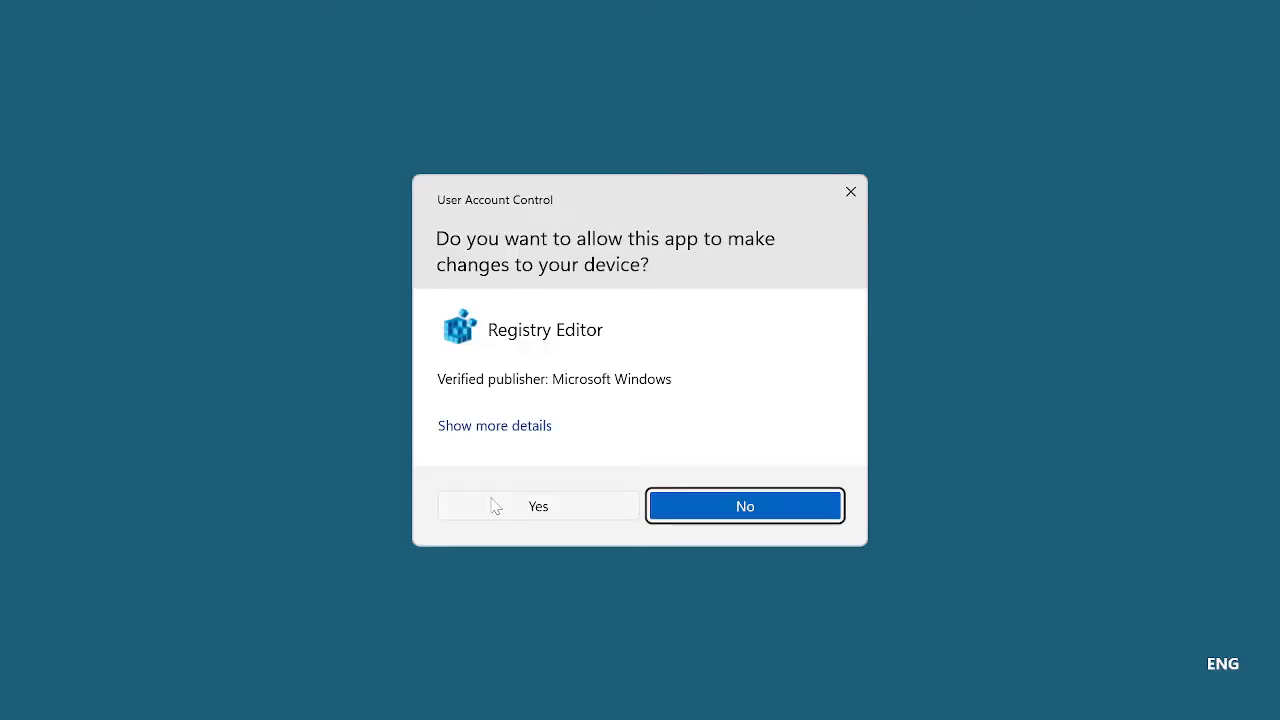
left_click(537, 505)
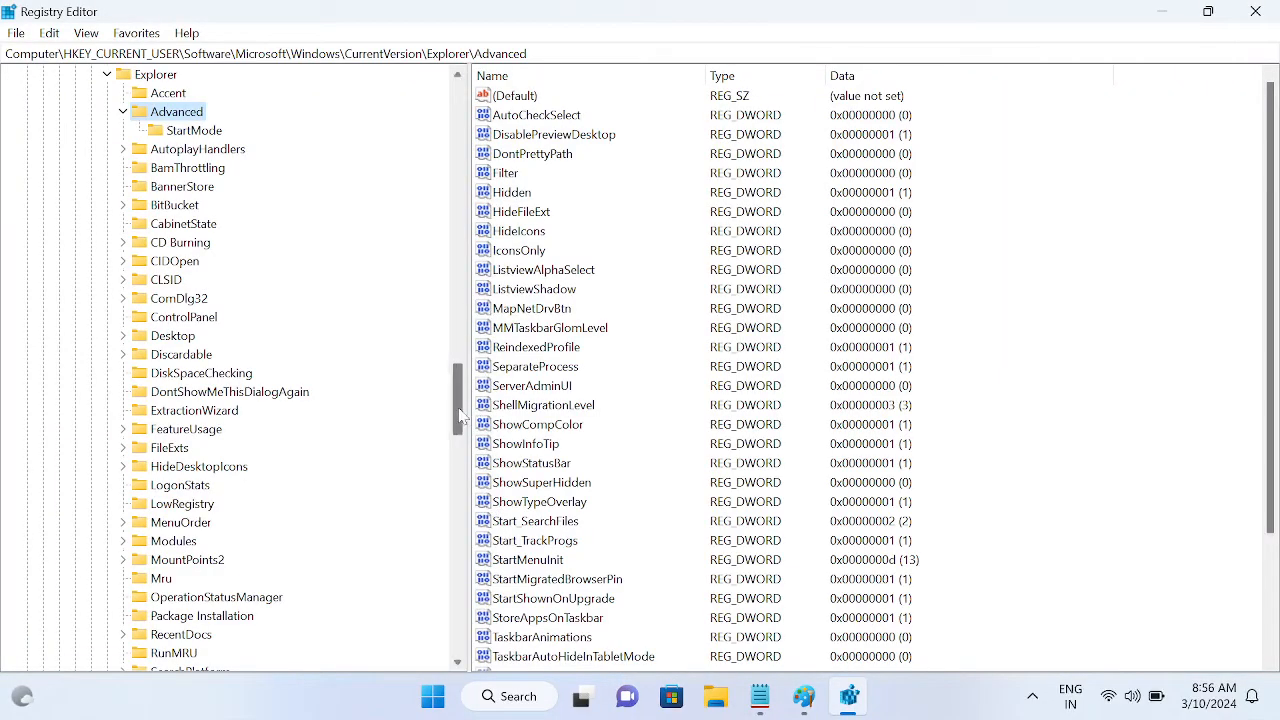
Step: Bring the Notepad note with the Nls\Language registry path to the front
scroll("up", 3)
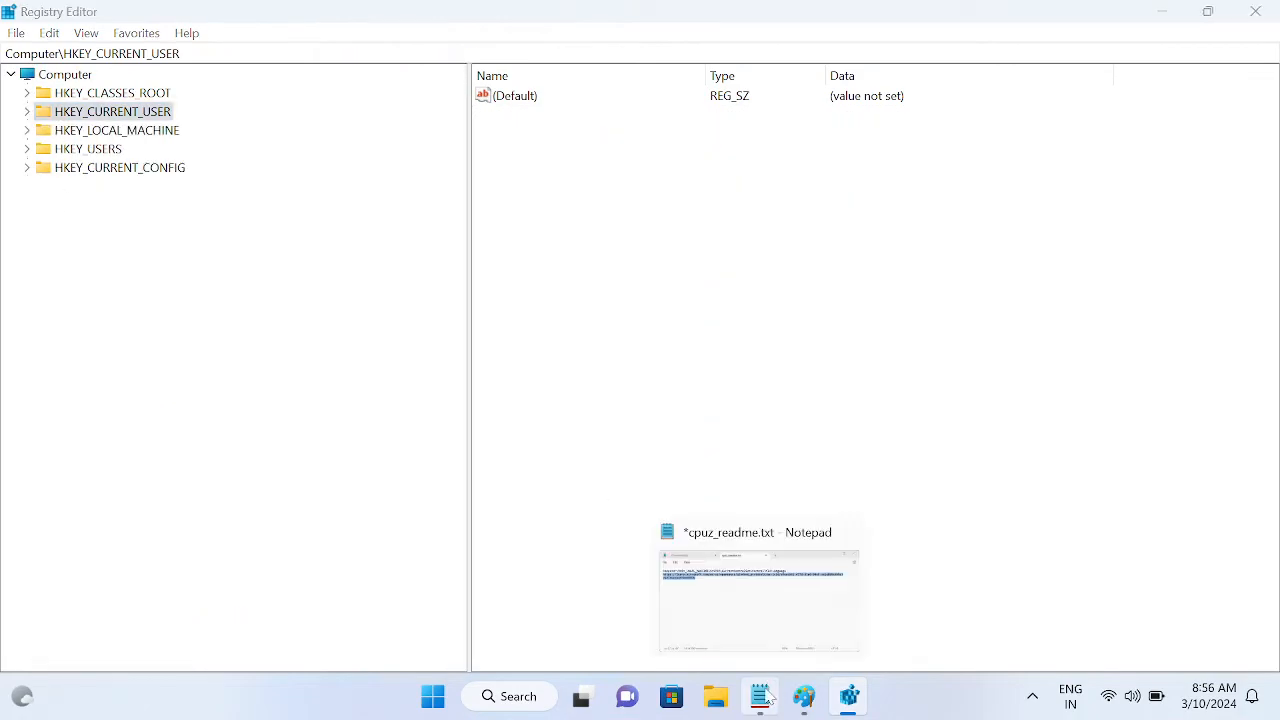
left_click(758, 600)
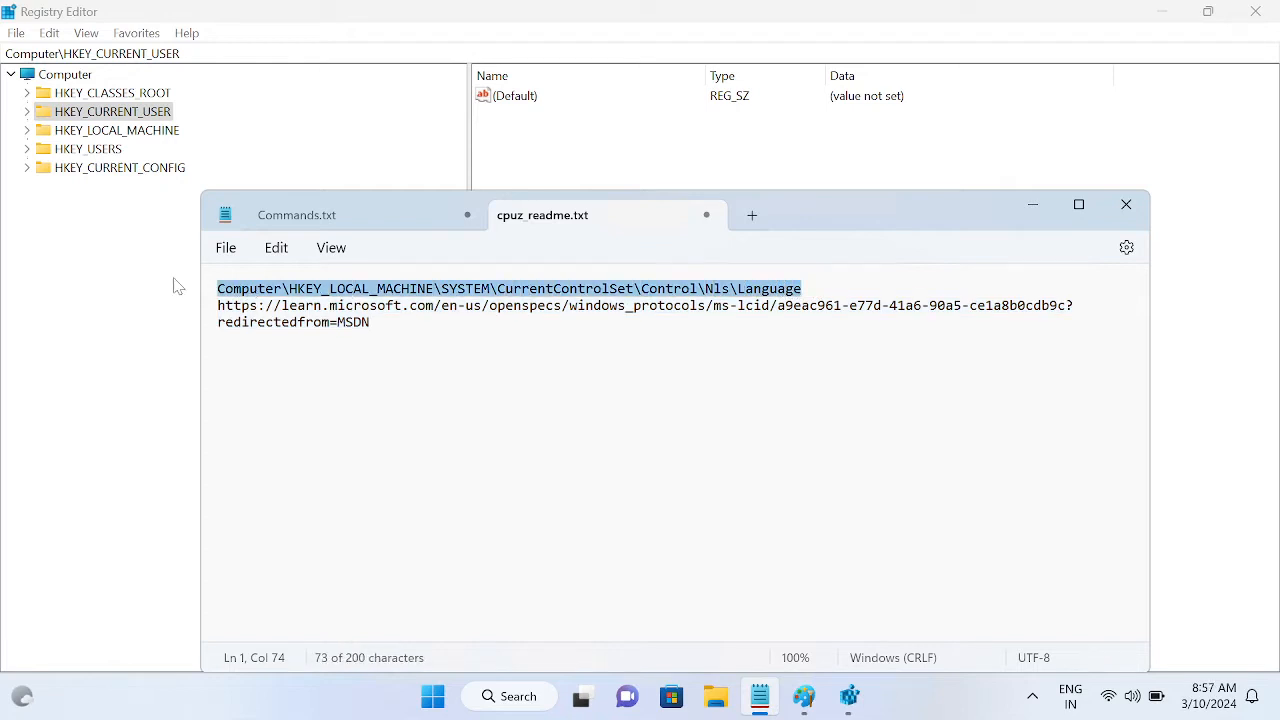
mouse_move(728, 271)
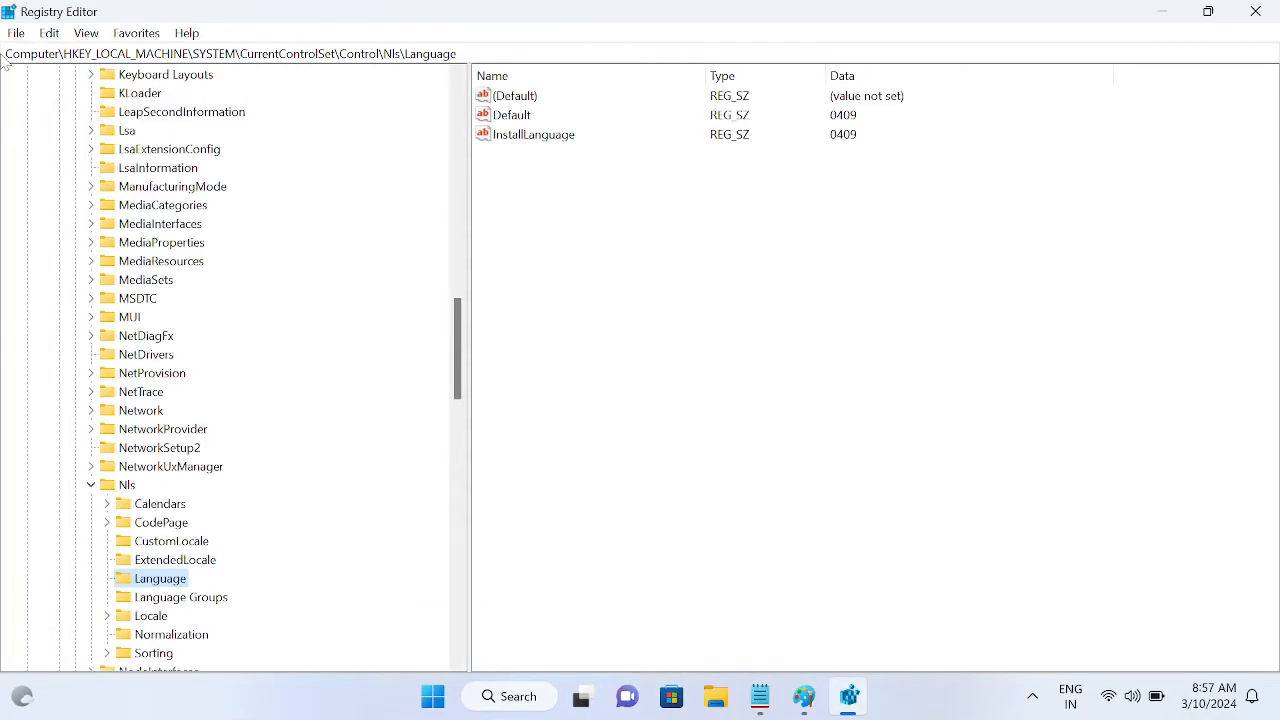
Step: Inspect the Language key's InstallLanguage and Default values (0409), then return to the note with the LCID link
scroll("down", 3)
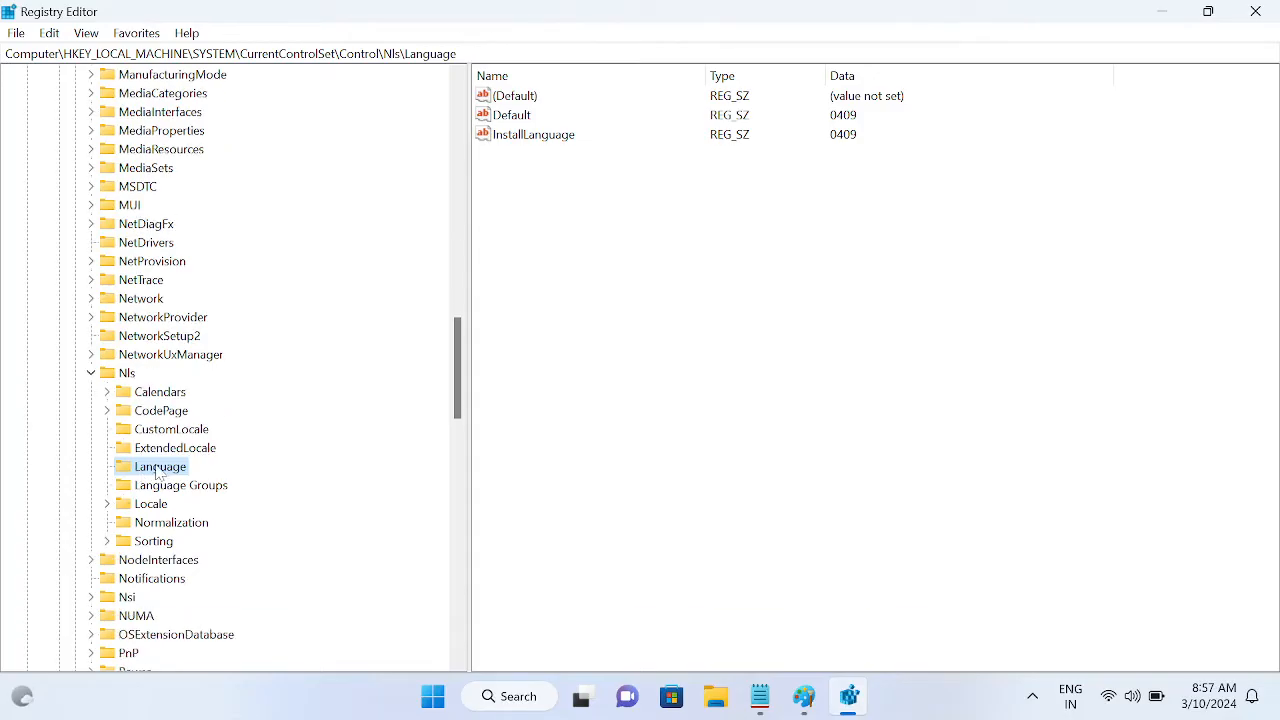
scroll("up", 3)
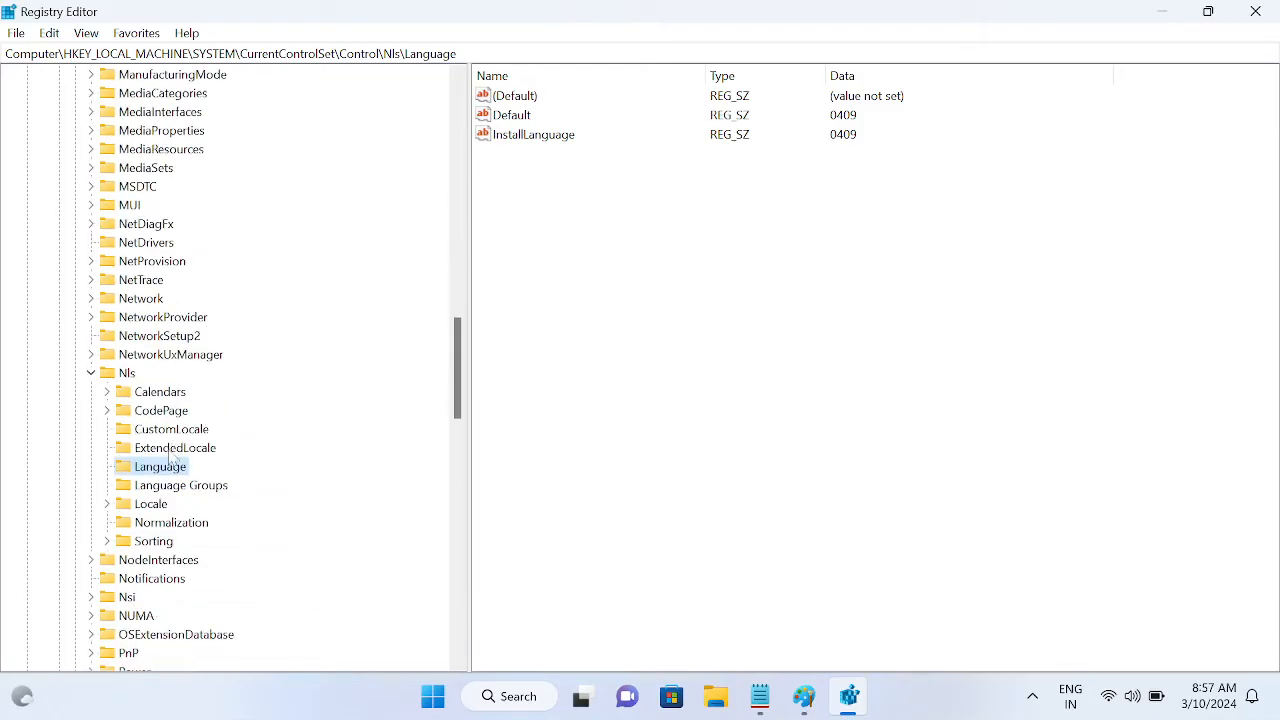
left_click(512, 114)
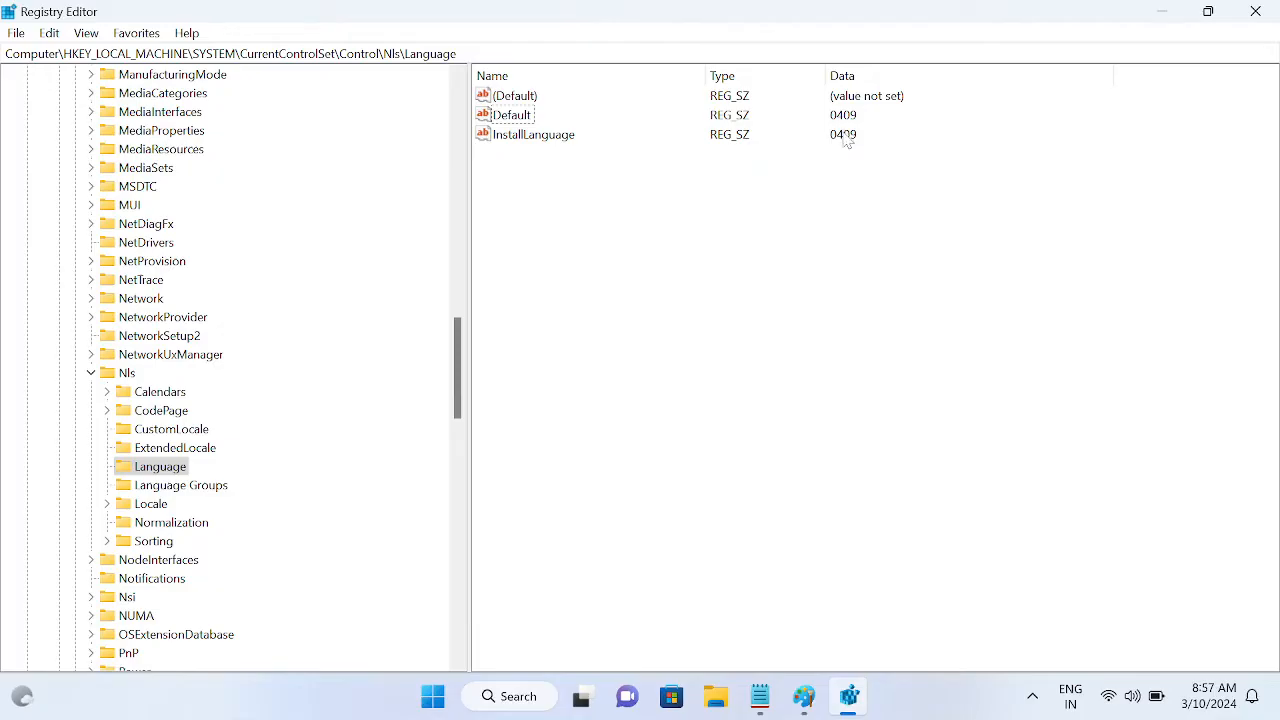
left_click(533, 134)
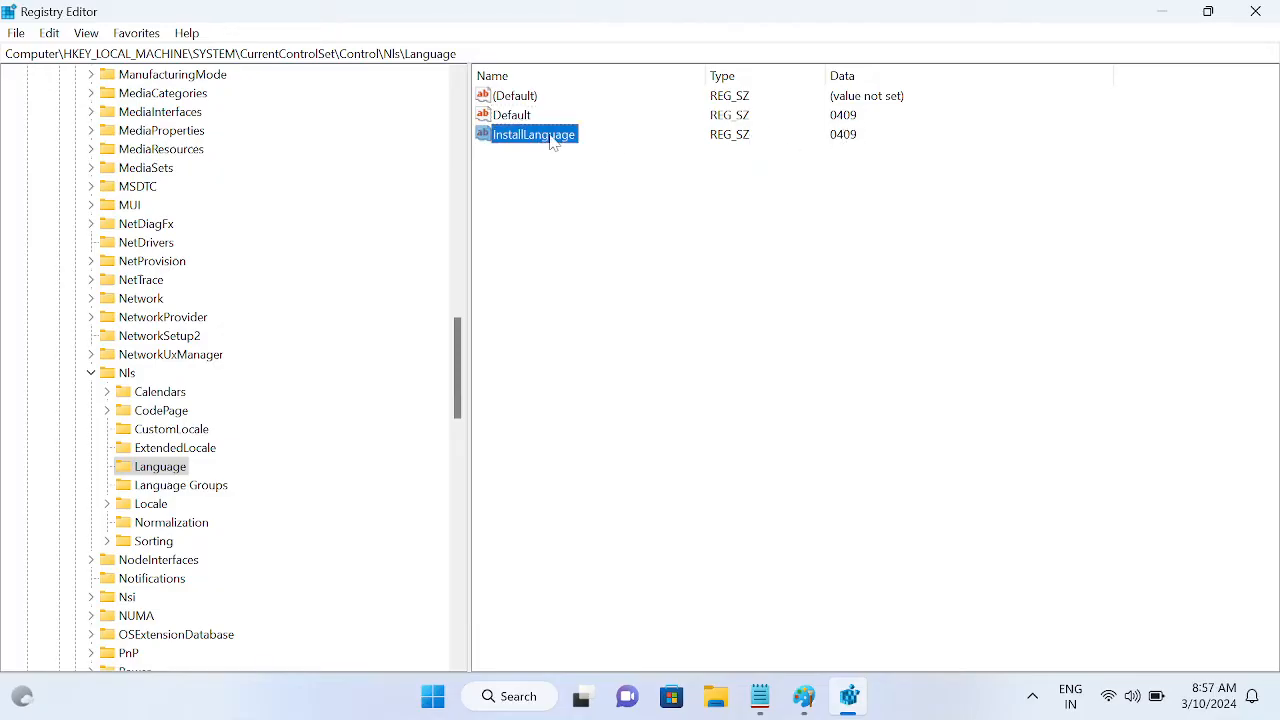
mouse_move(520, 155)
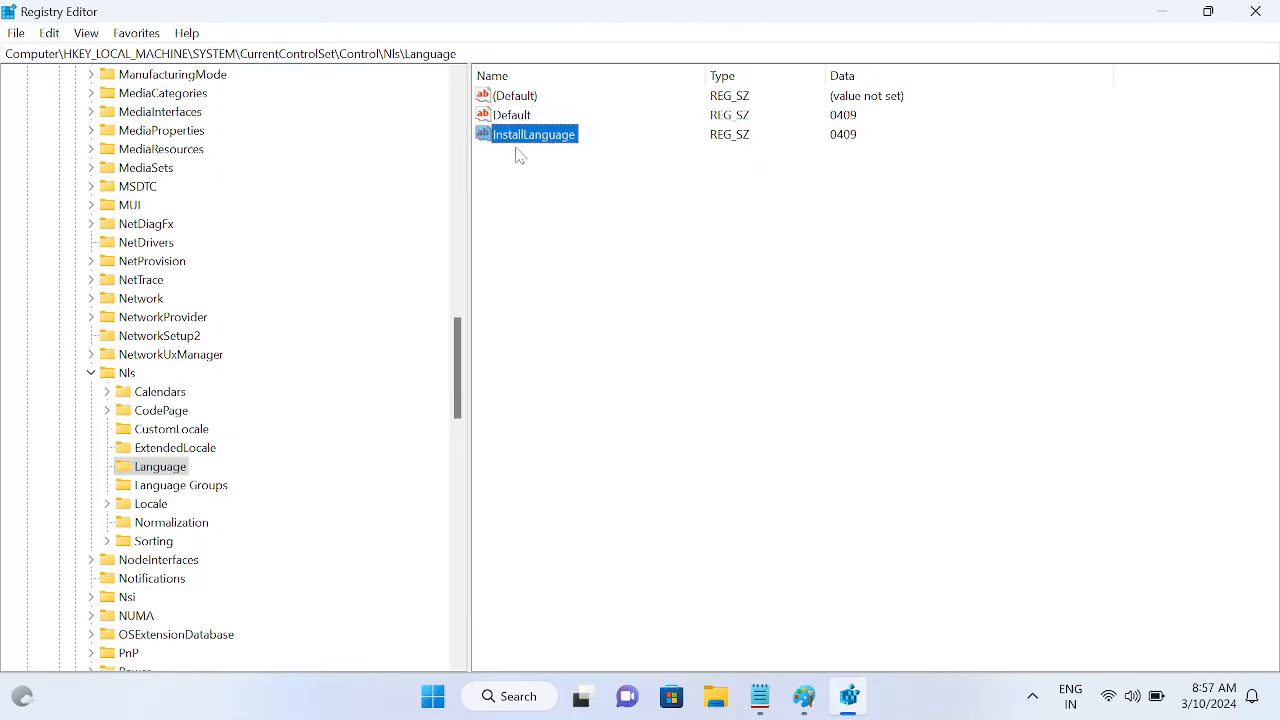
left_click(512, 114)
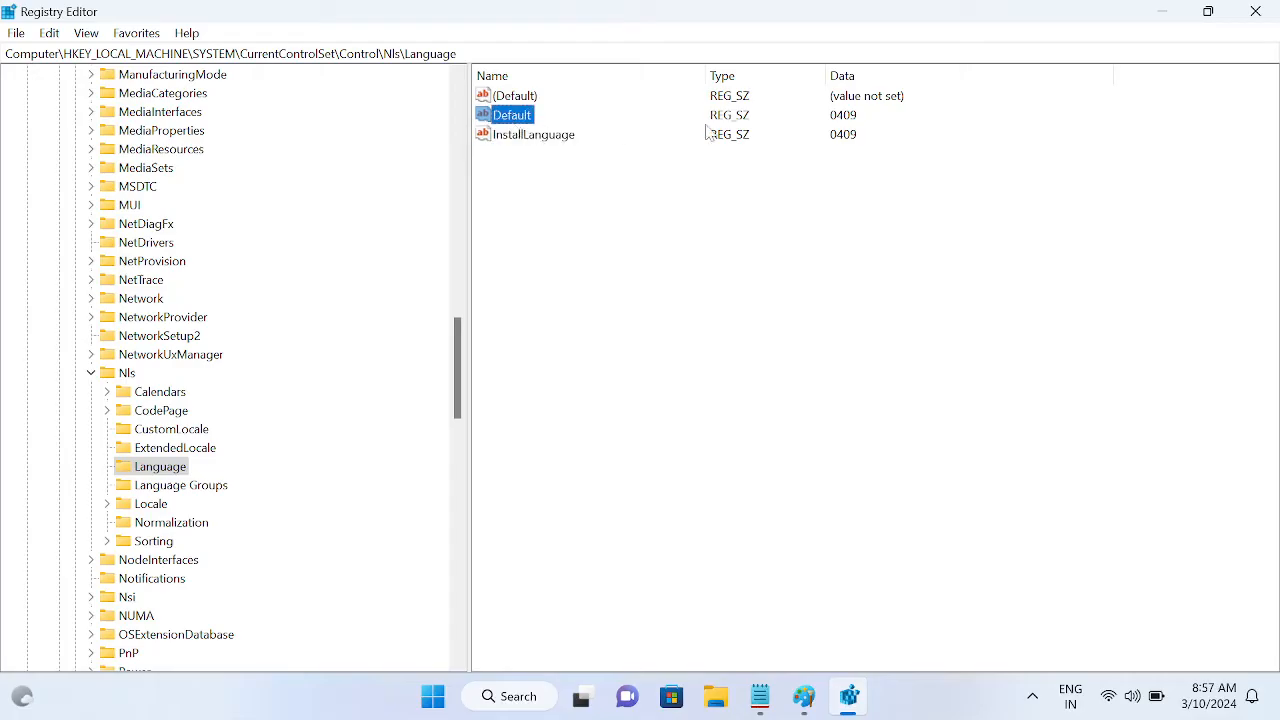
mouse_move(615, 177)
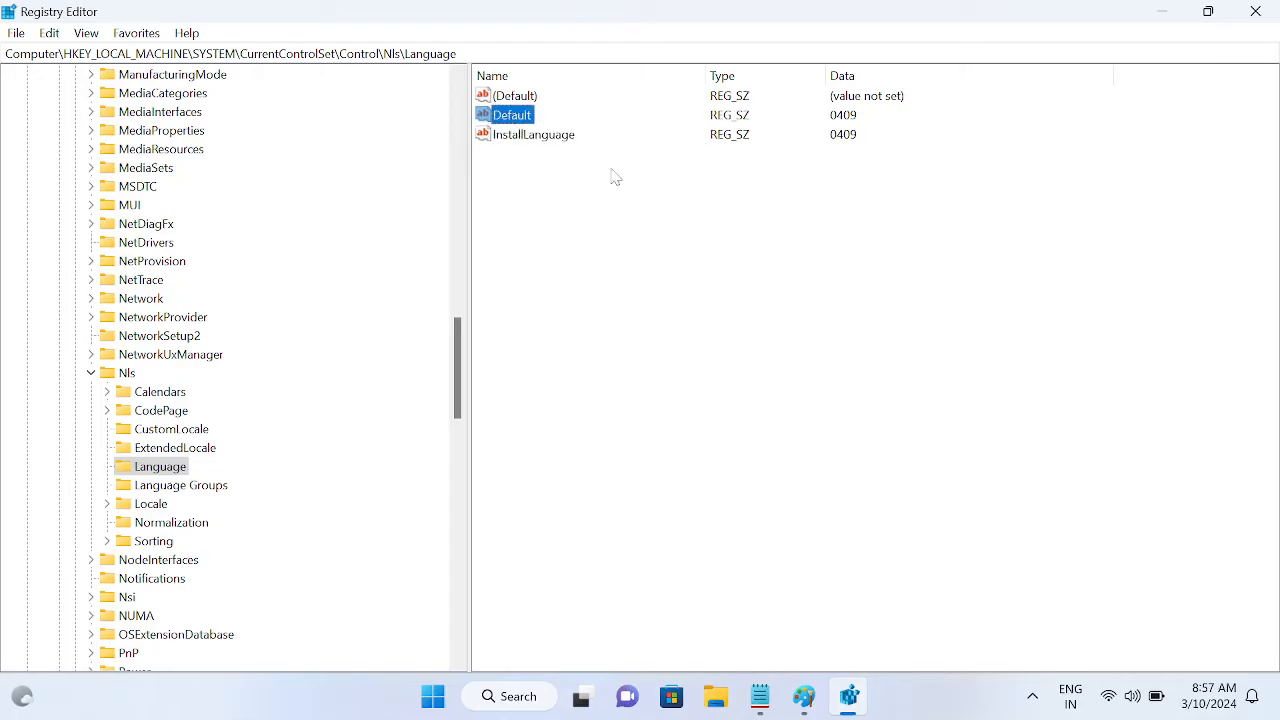
mouse_move(752, 684)
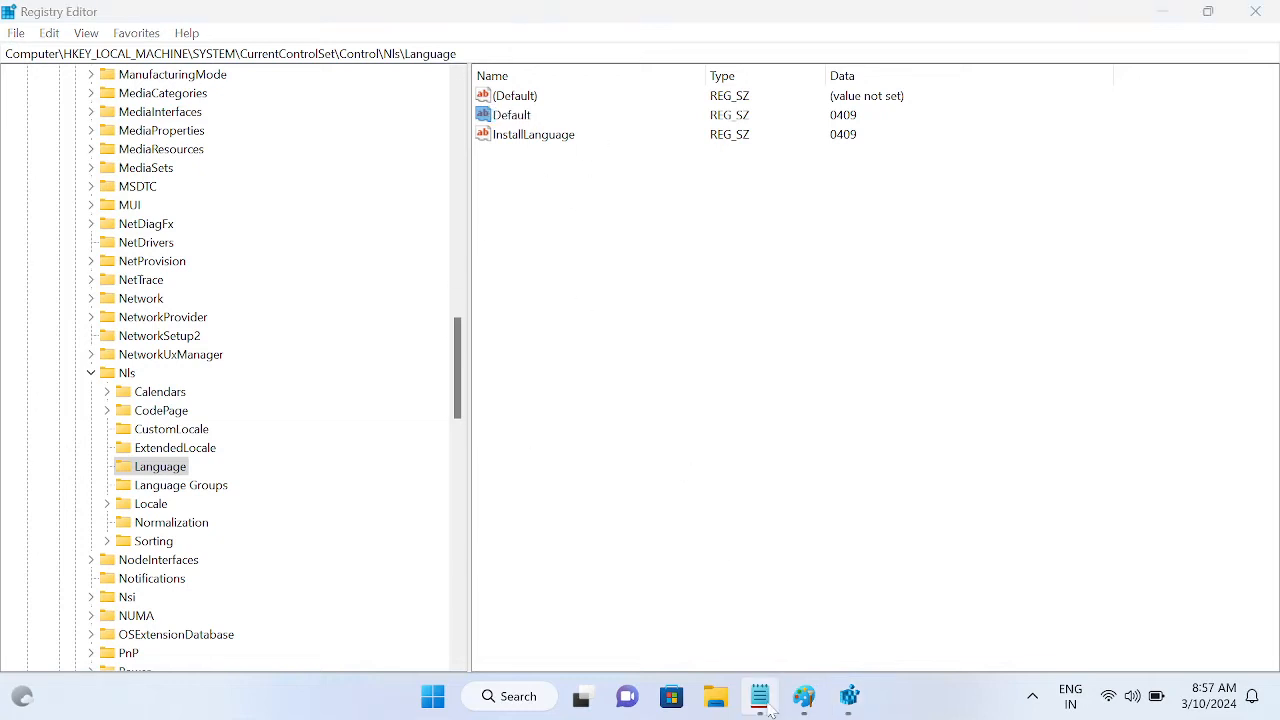
left_click(760, 696)
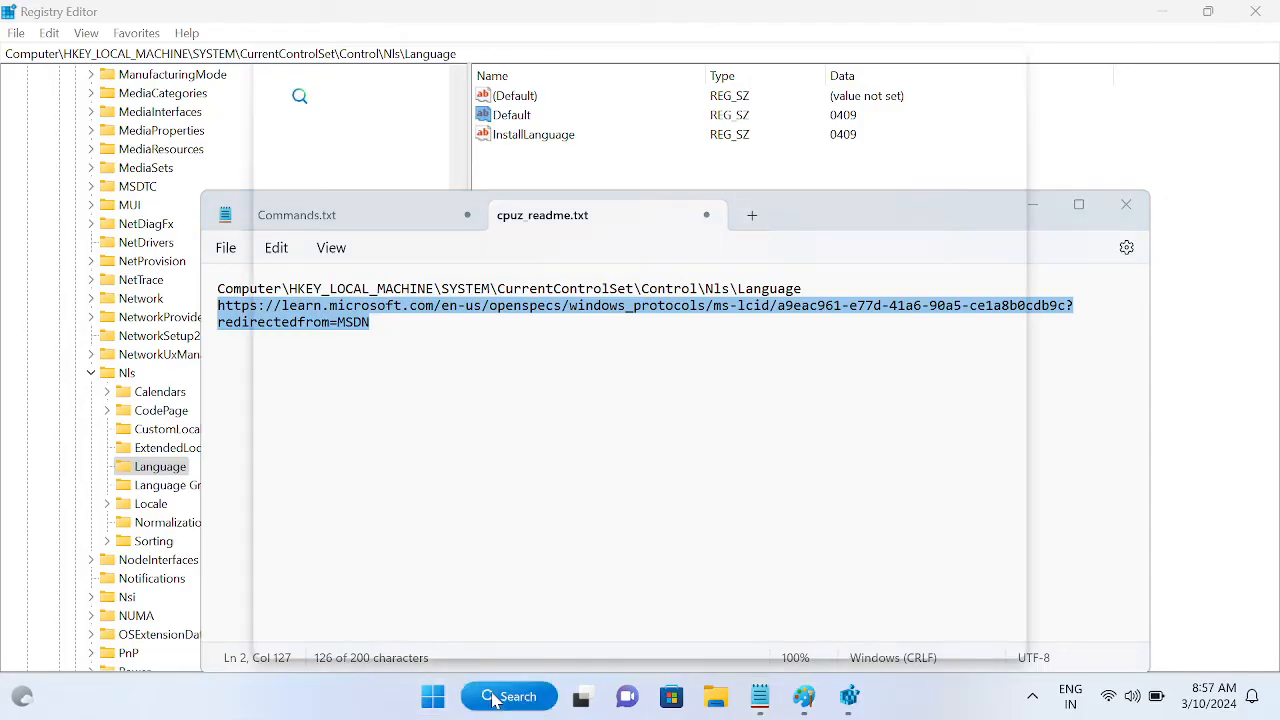
Step: Find 'google Chrome' via Start search and launch it on a new tab
left_click(432, 696)
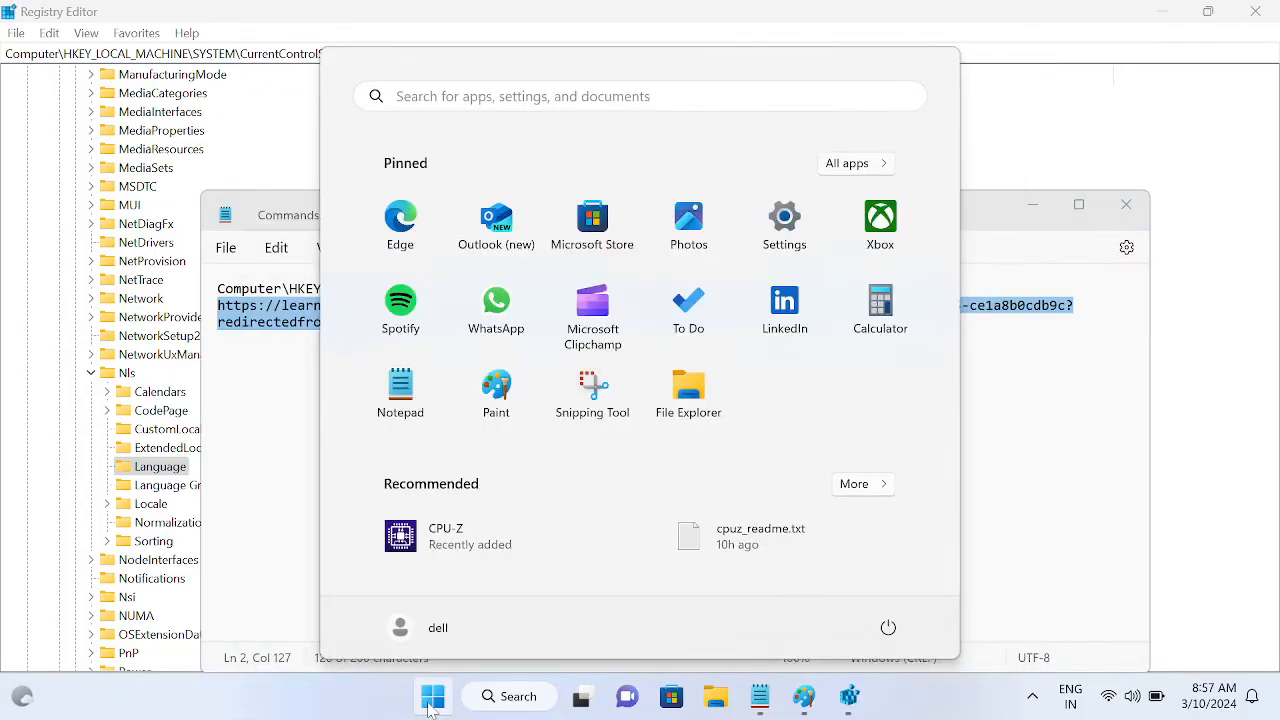
left_click(508, 696)
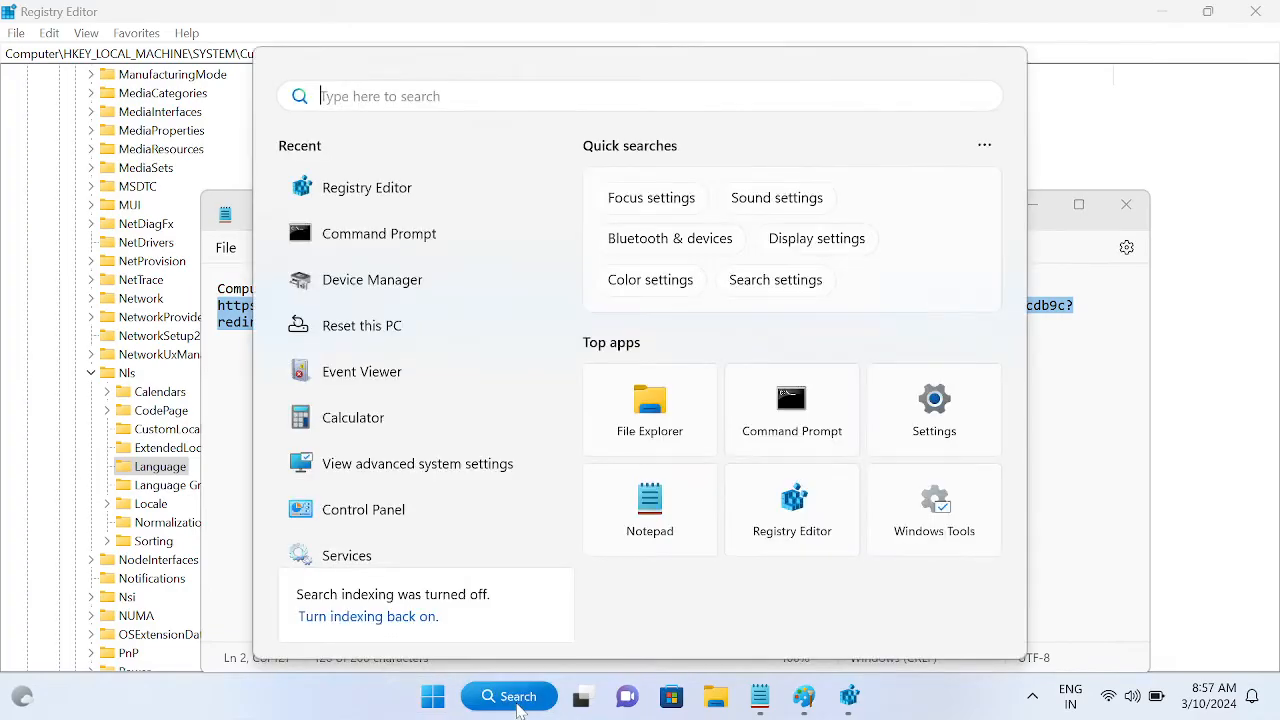
type("google Chrome")
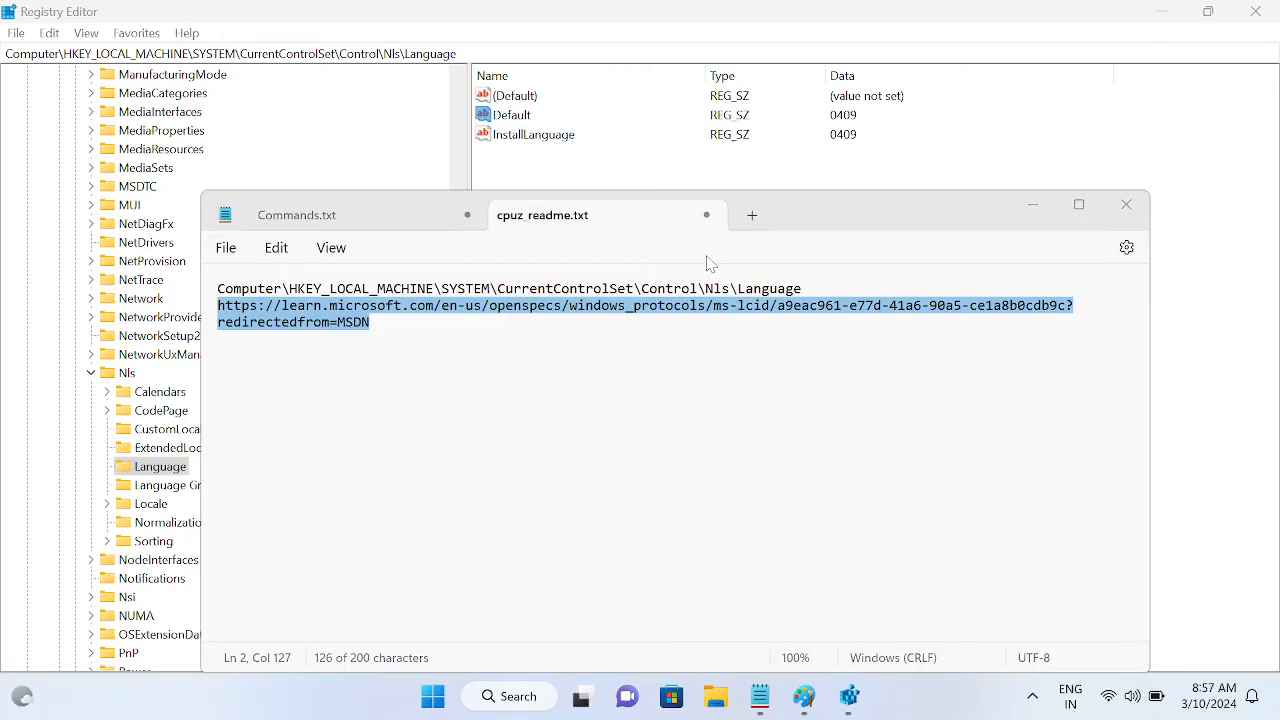
left_click(869, 696)
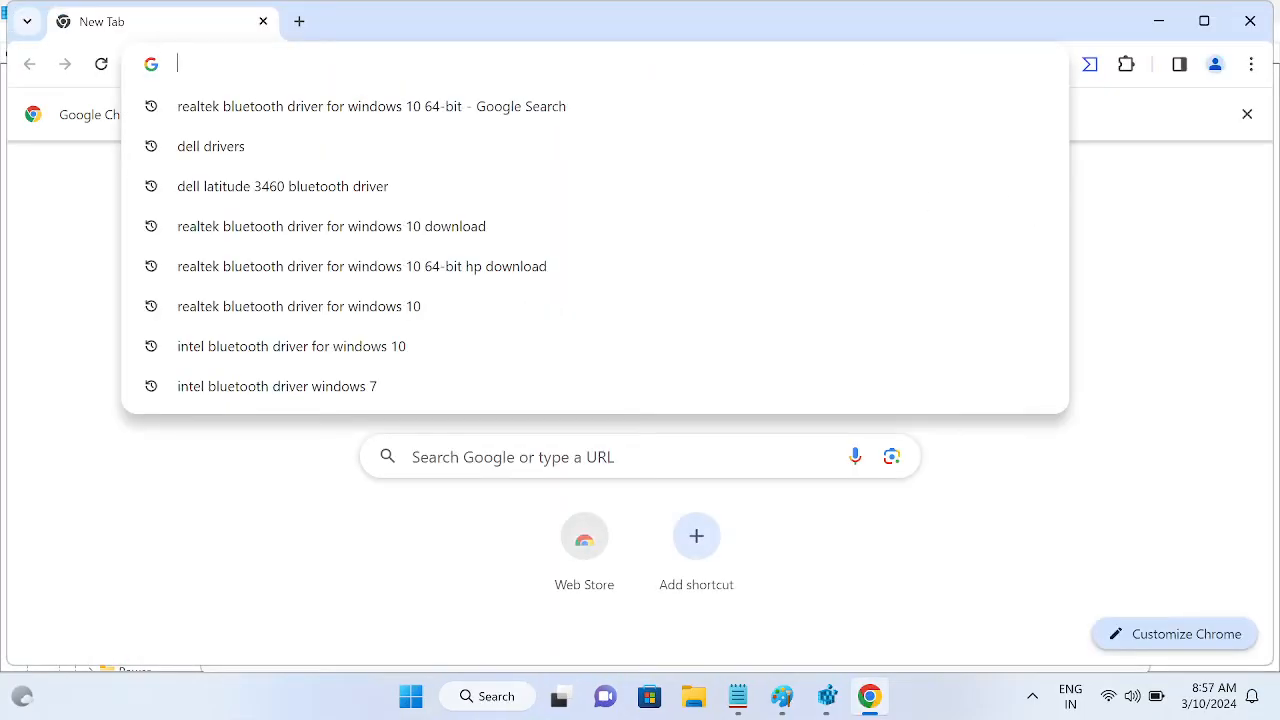
Step: Load the Microsoft Learn MS-LCID Appendix A page from the saved URL
type("https://learn.microsoft.com/en-us/openspecs/windows_protocols/ms-lcid/a9eac961-e77d-41a6-90a5-ce1a8b0cdb9c?redirectedfrom=MSDN")
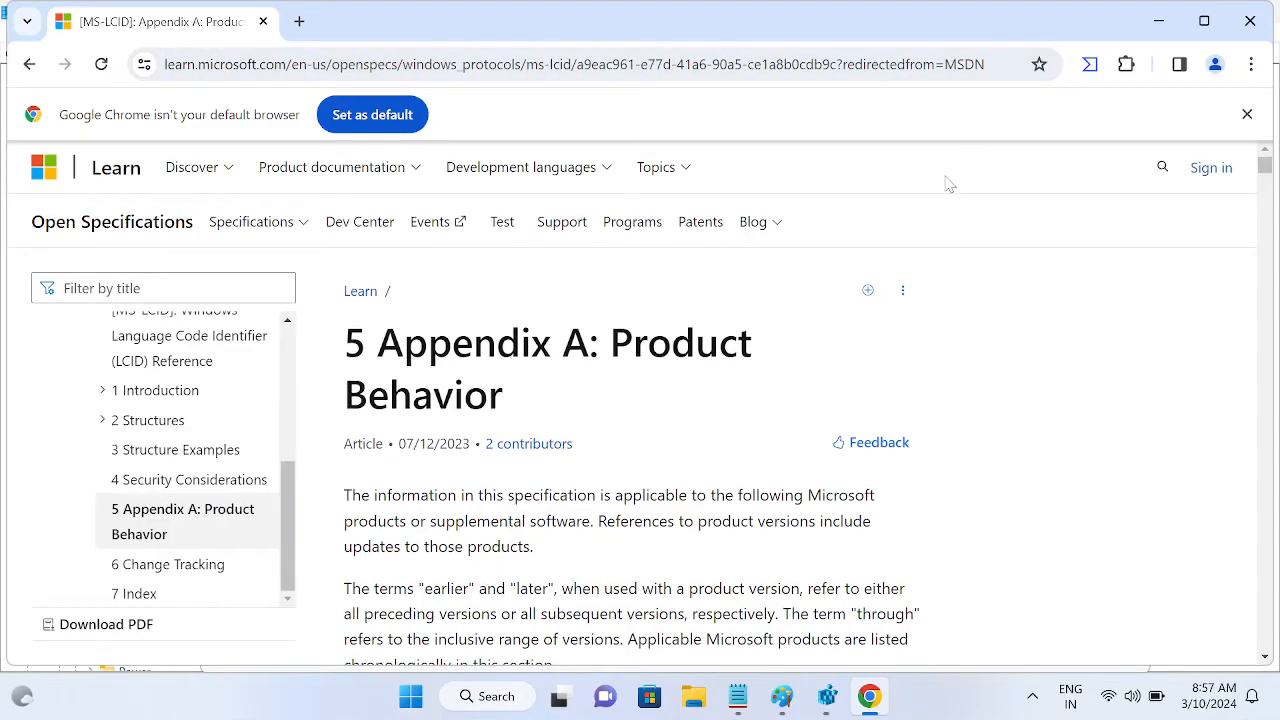
mouse_move(941, 188)
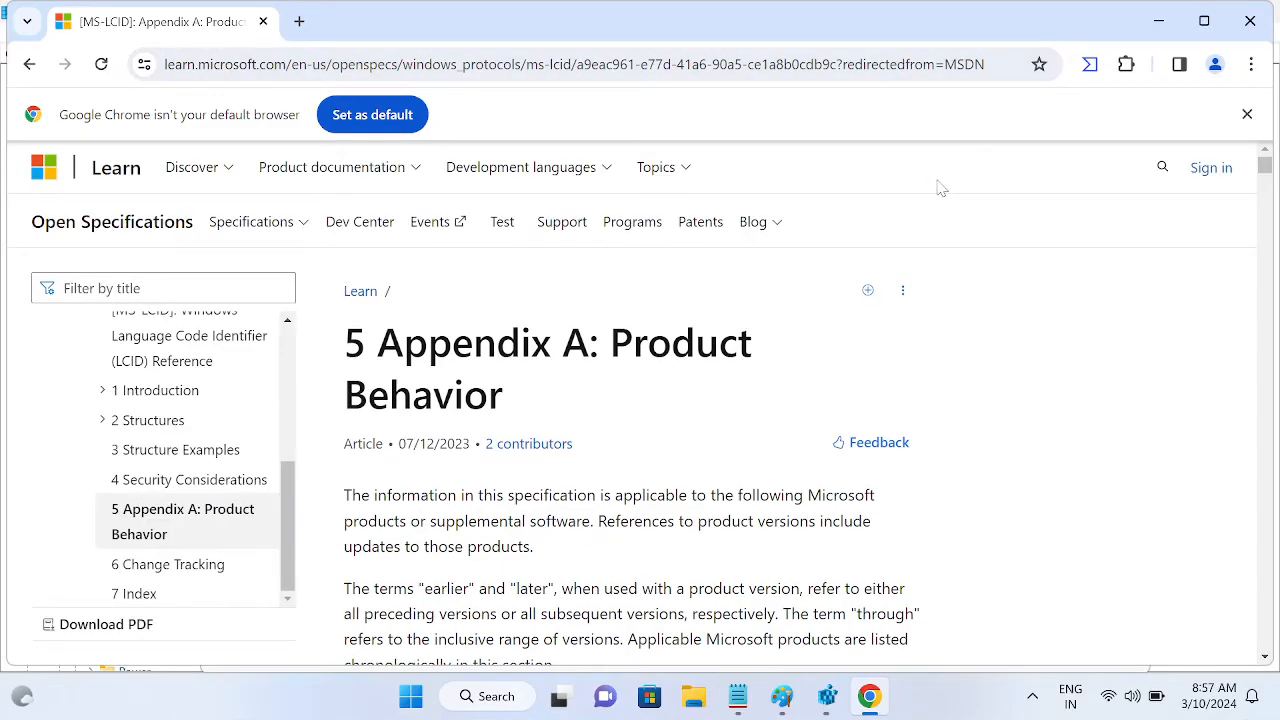
Step: Find 'united states' in the LCID table, locating English (United States) as 0x0409, then return to the note
key("Ctrl+f")
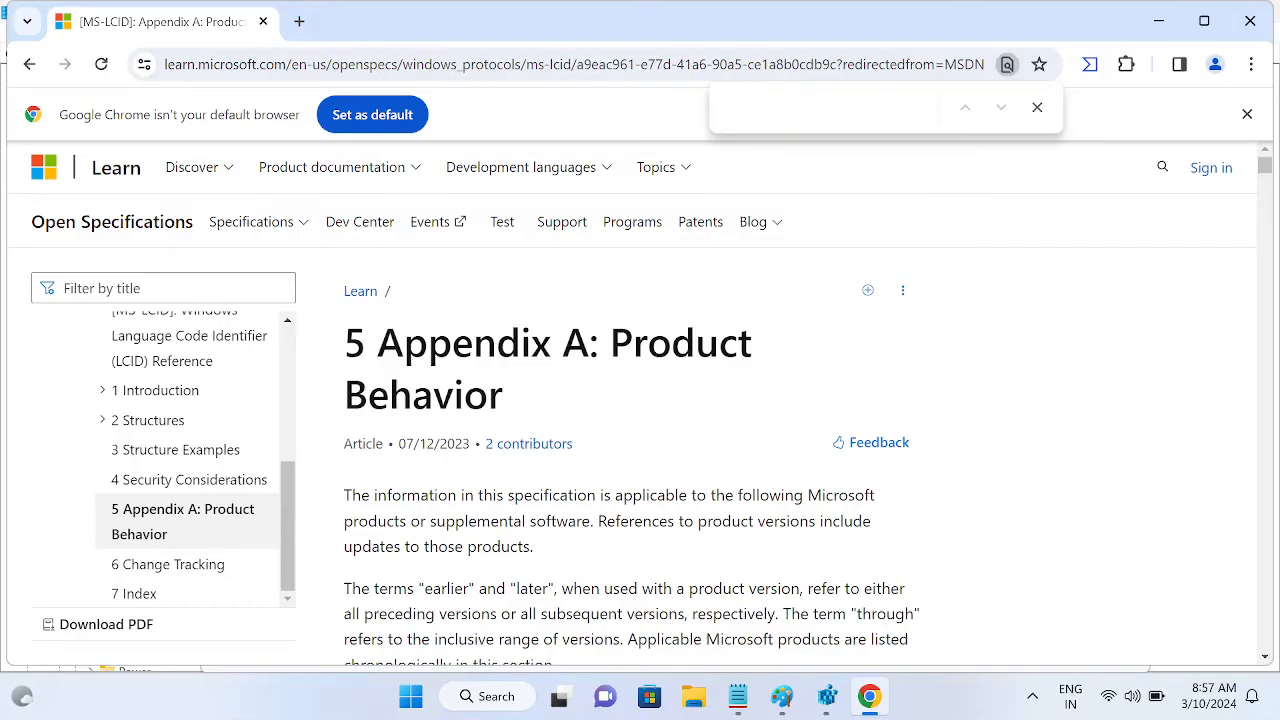
type("e")
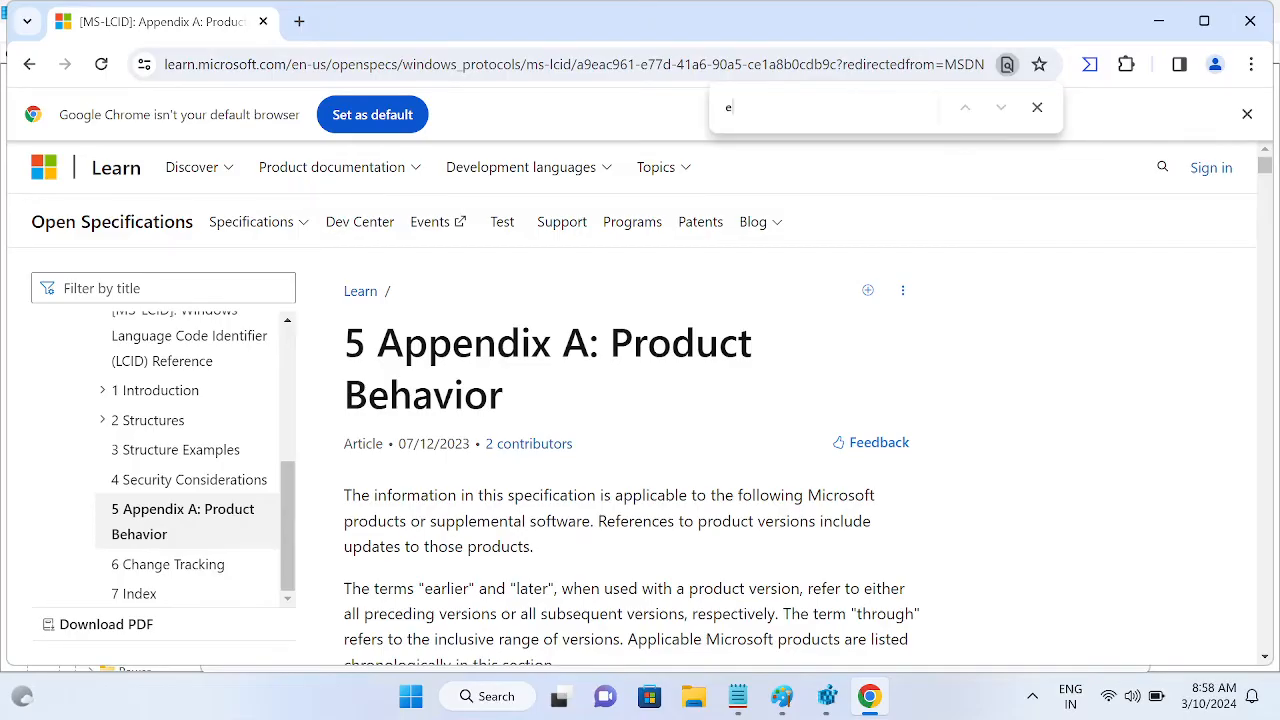
type("nglish")
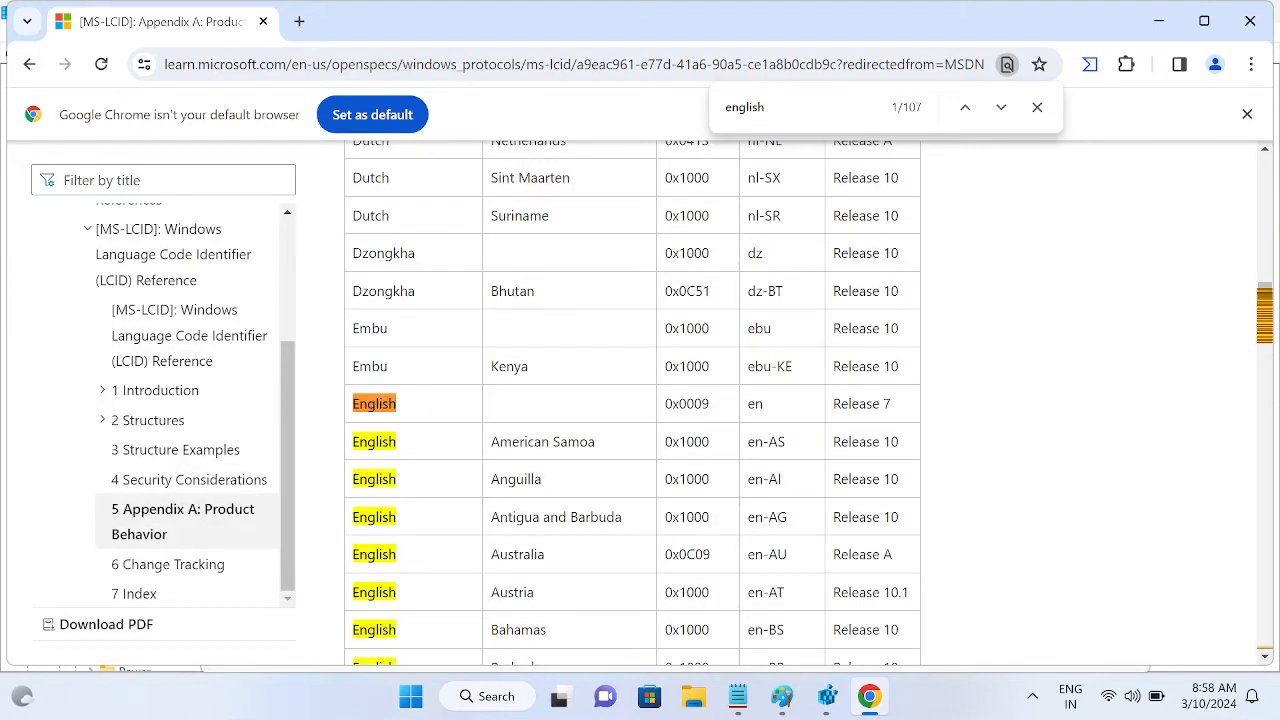
type("u")
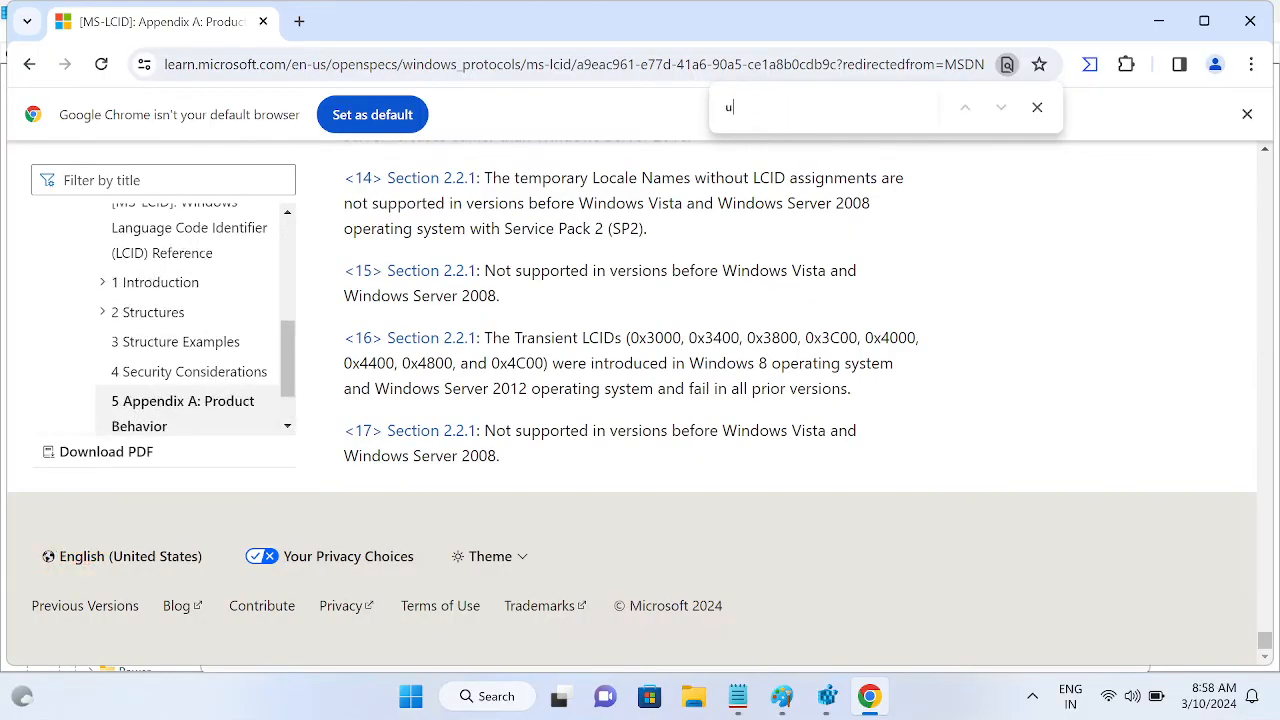
type("nited")
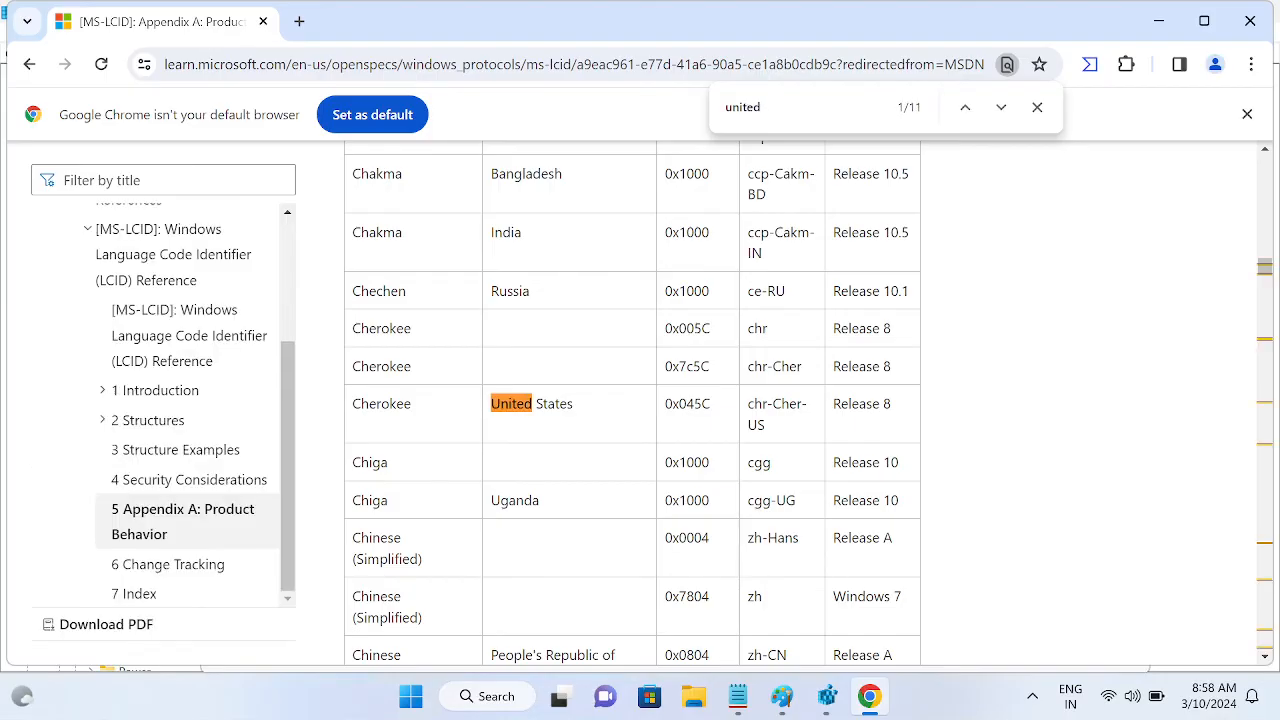
type("st")
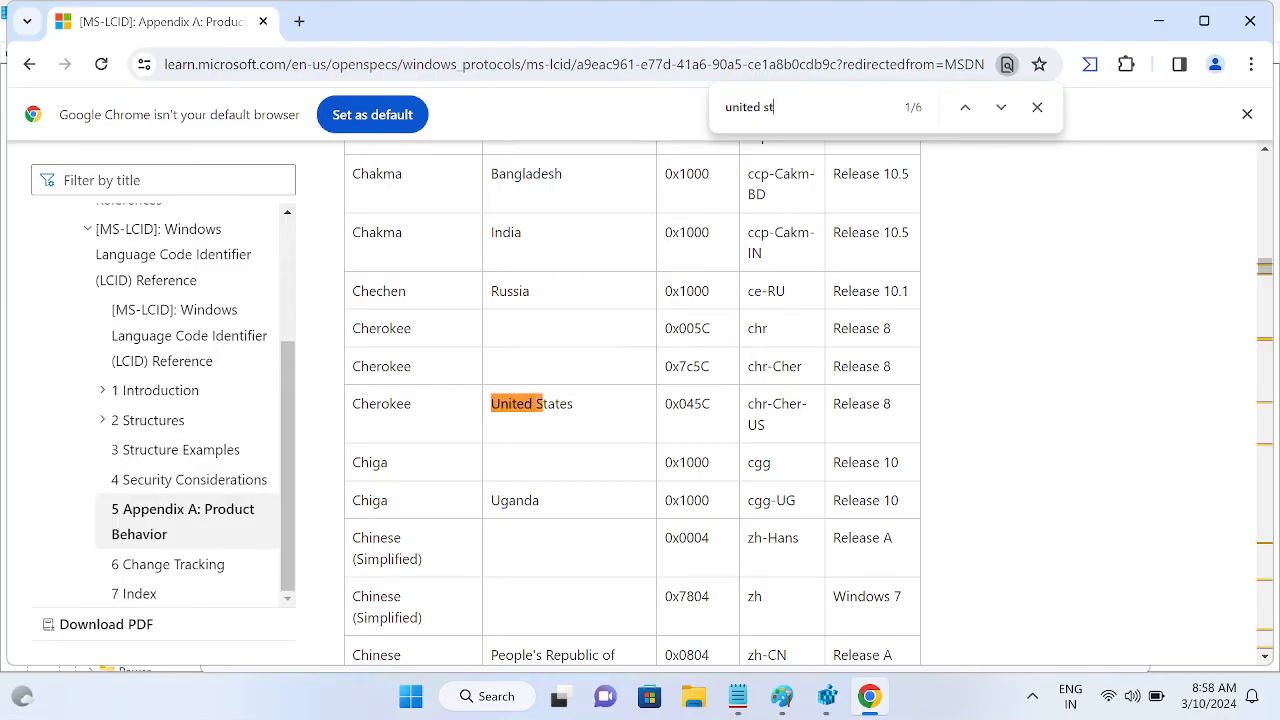
type("ates")
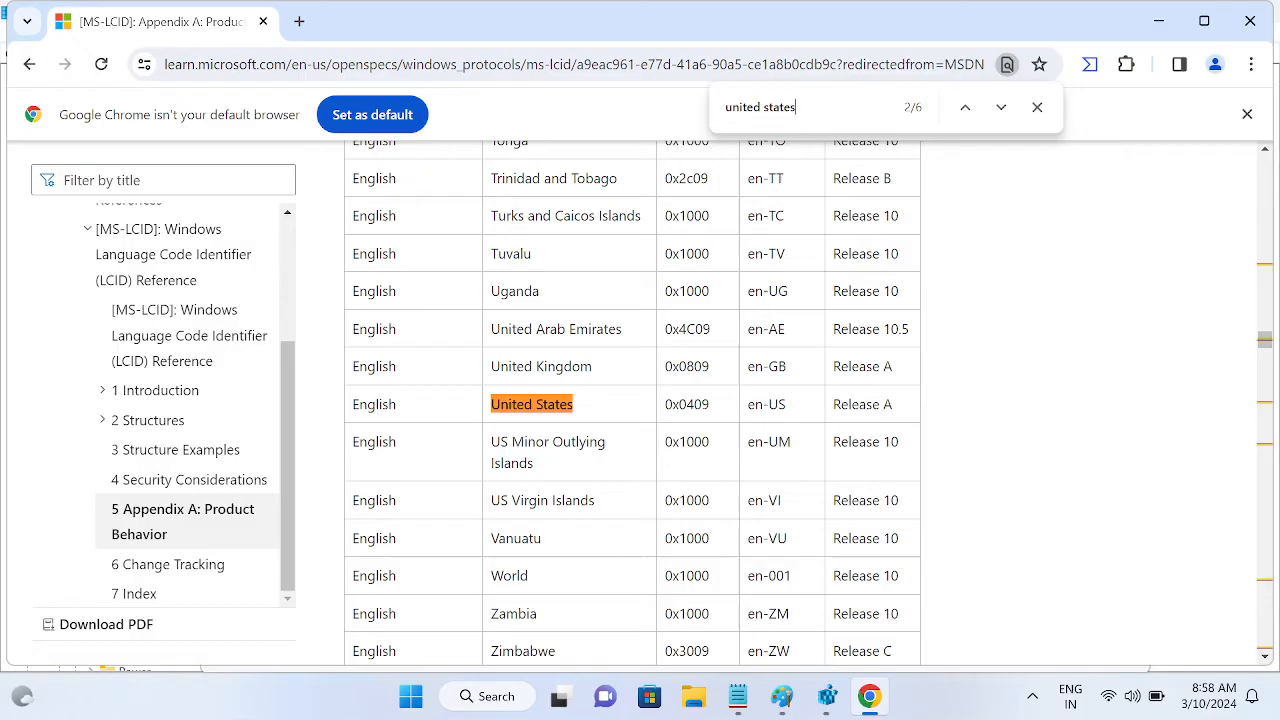
mouse_move(604, 440)
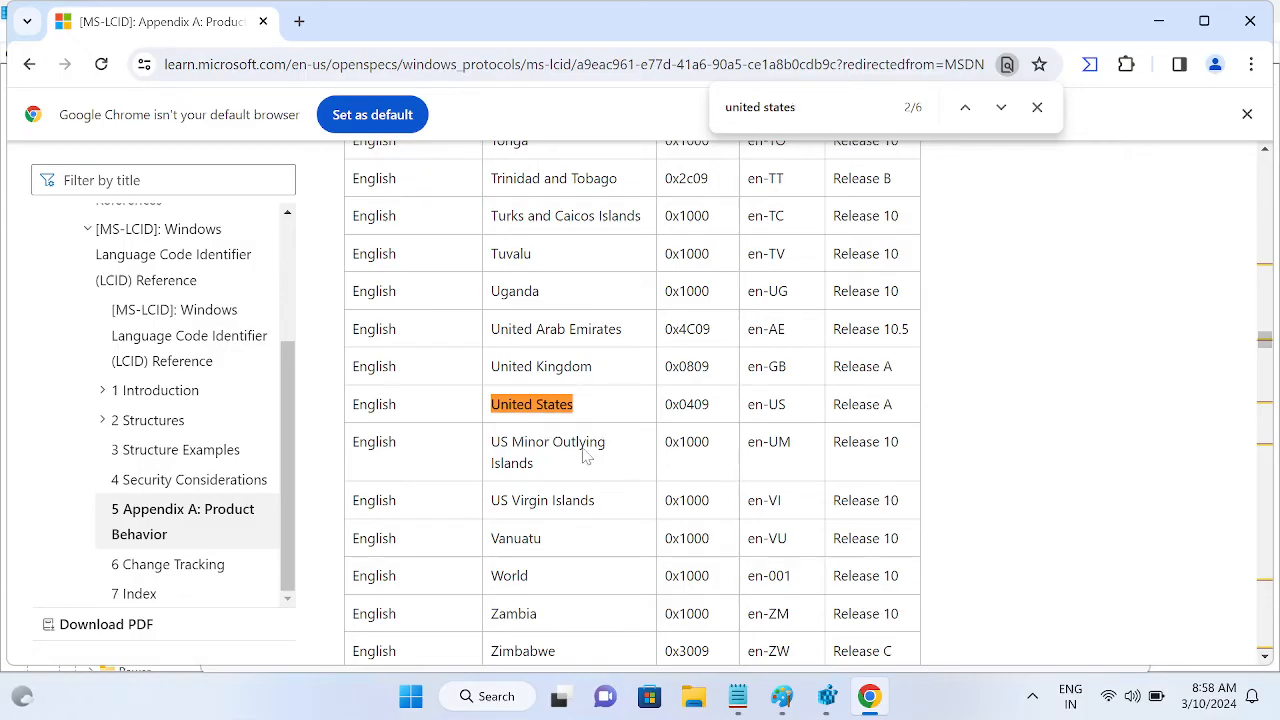
mouse_move(560, 535)
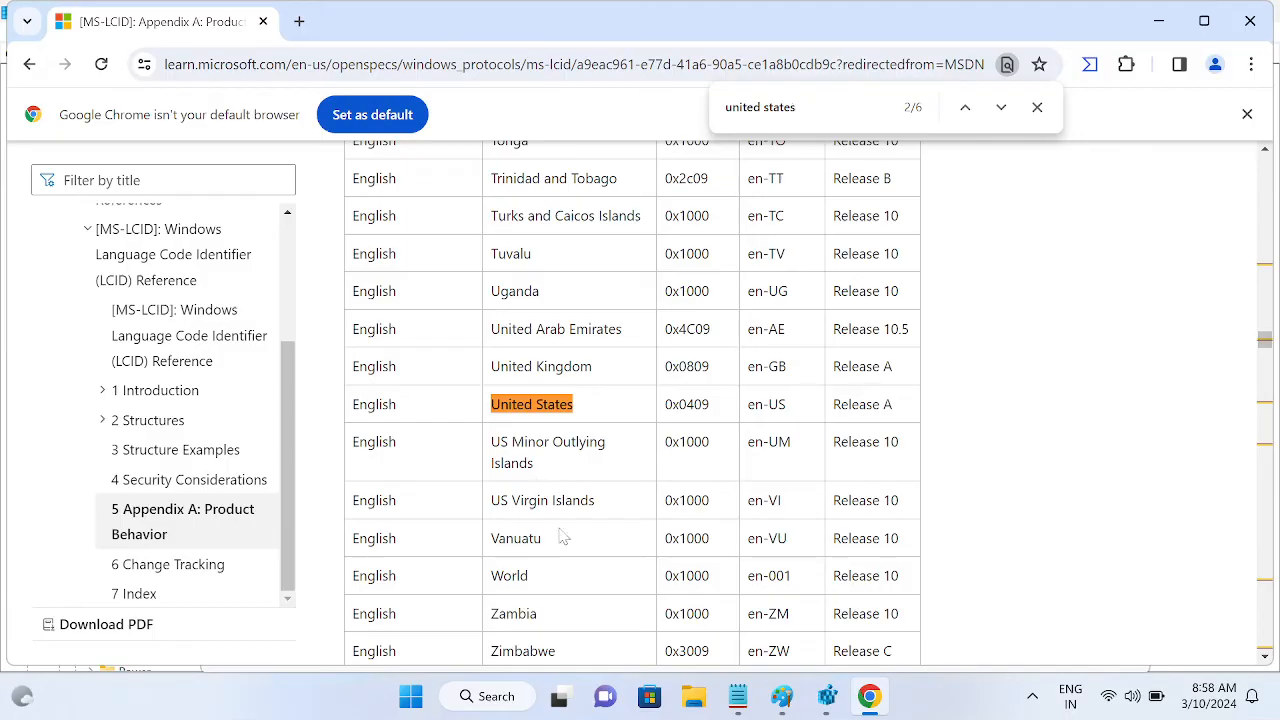
scroll("down", 3)
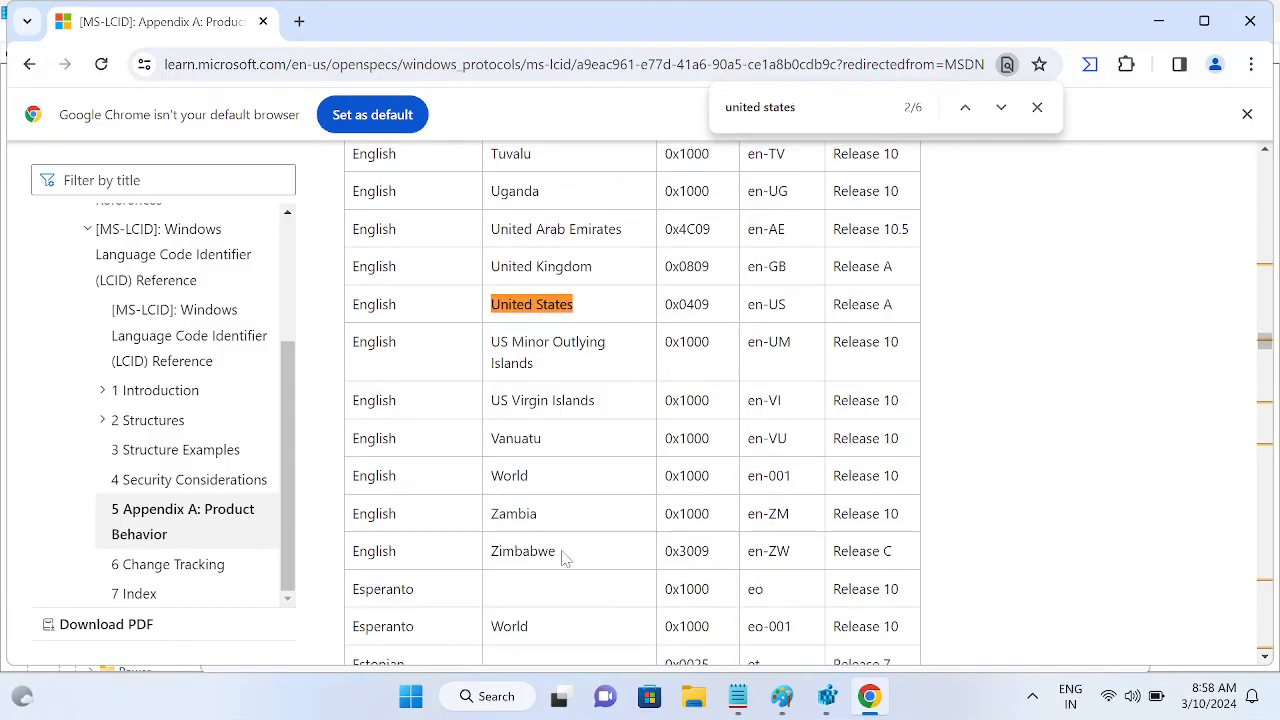
scroll("up", 3)
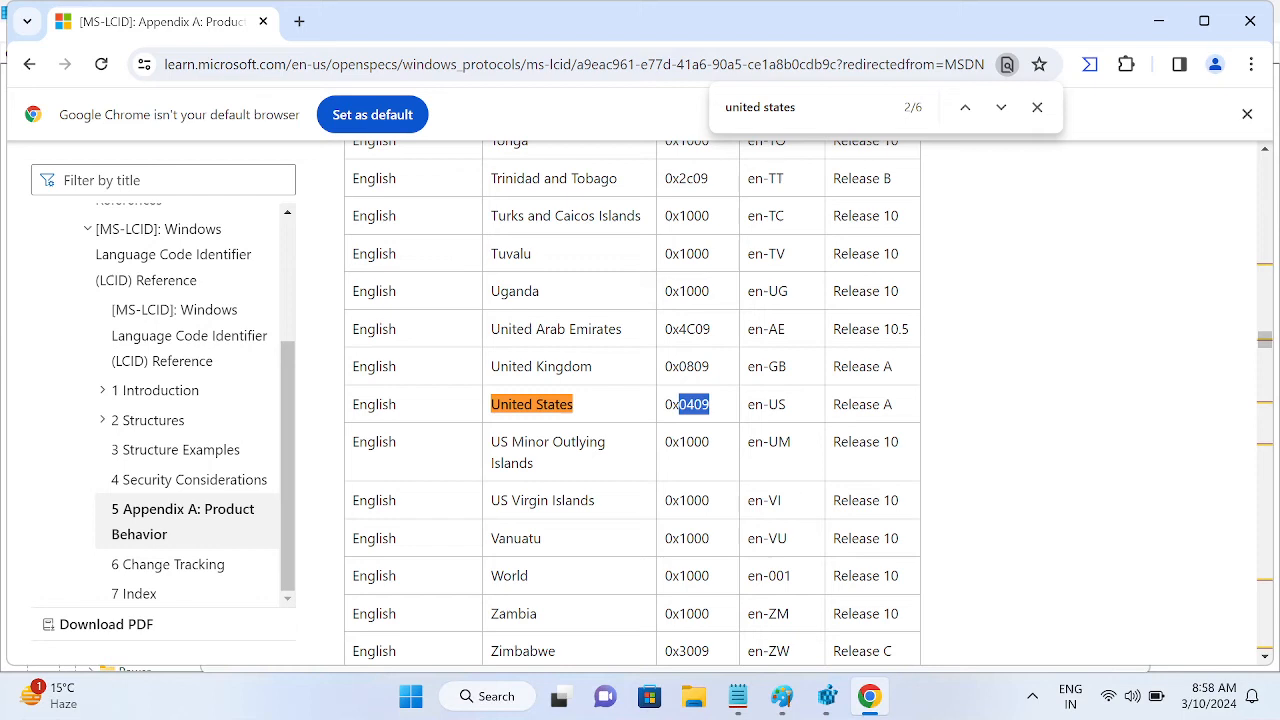
left_click(738, 696)
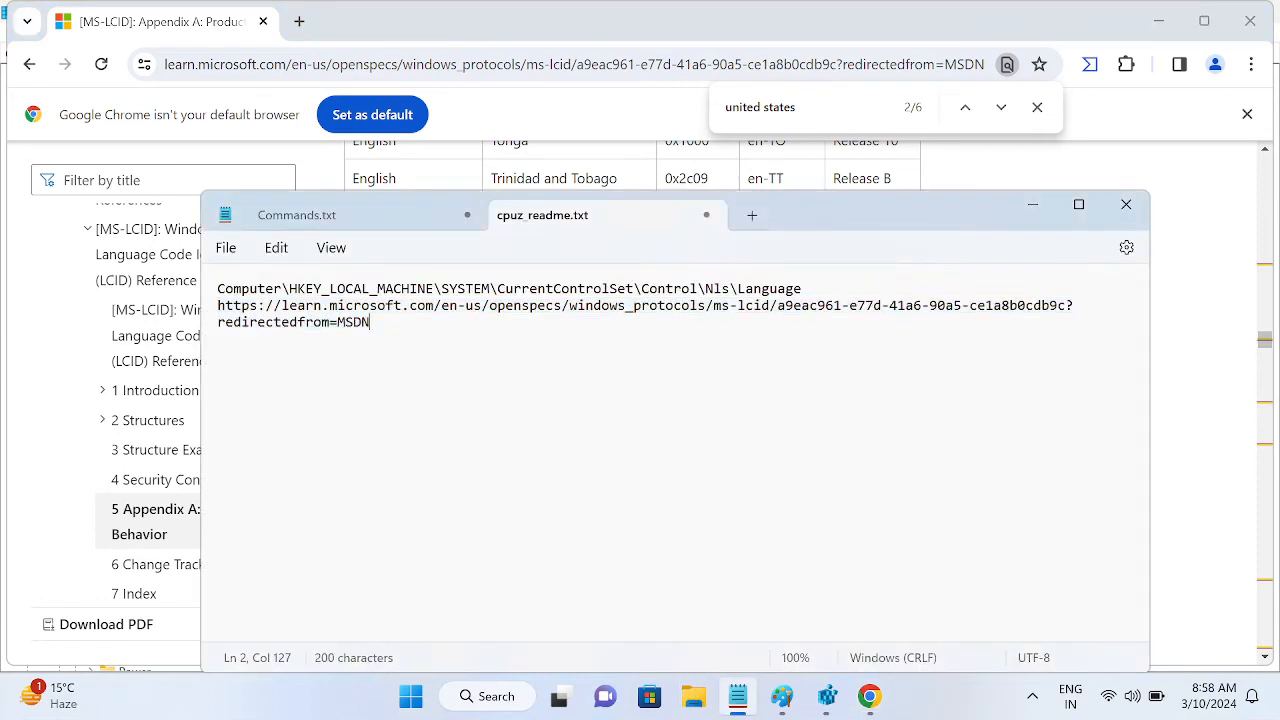
Step: Set both the Default and InstallLanguage values under Nls\Language to 0409
type("0409")
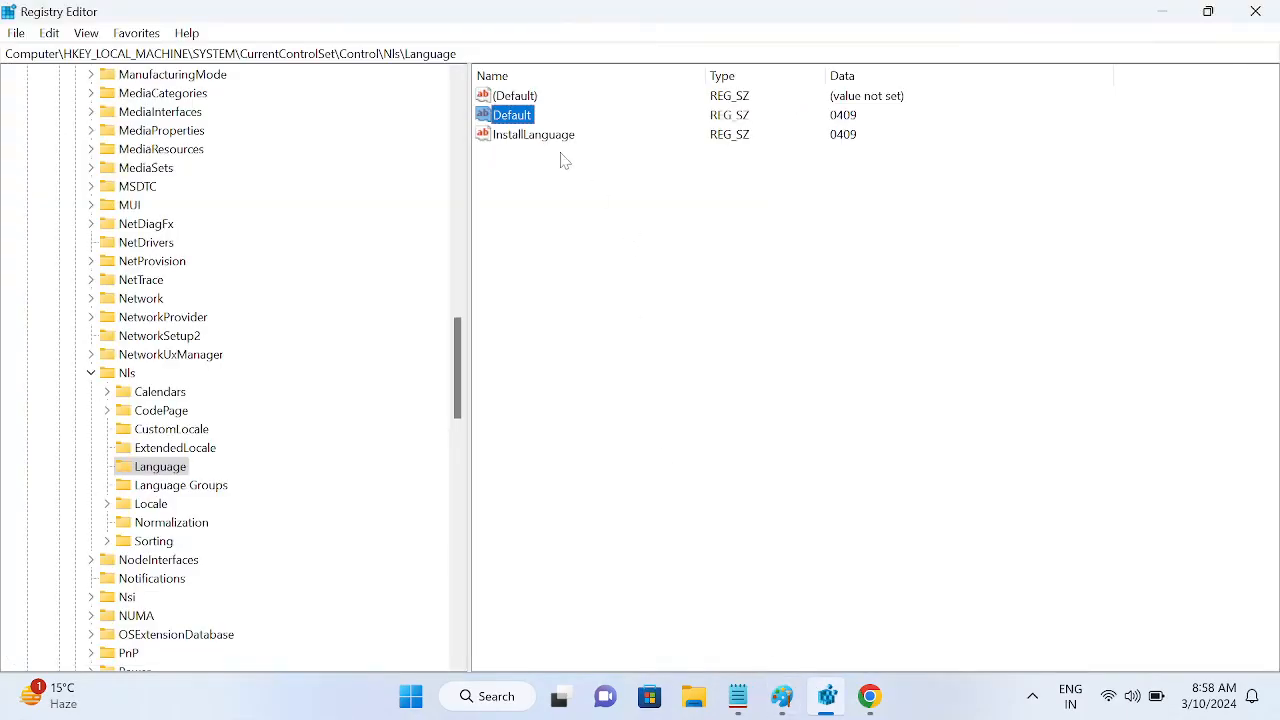
double_click(512, 114)
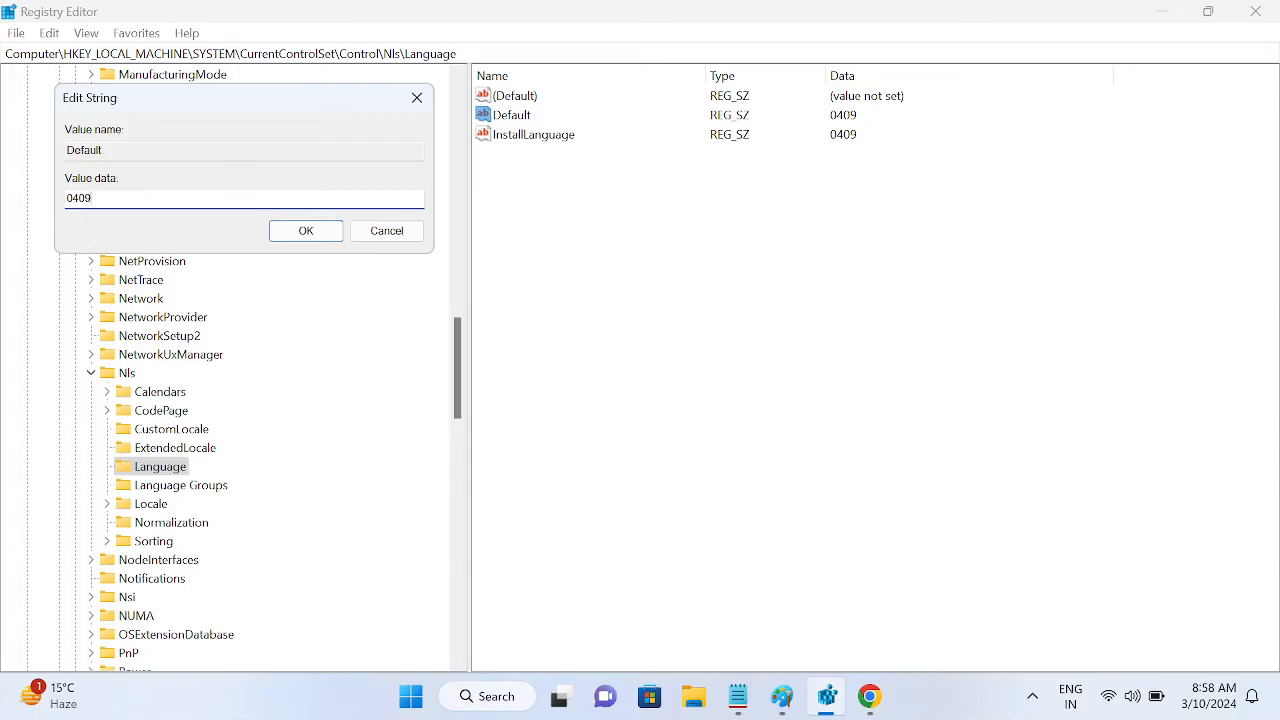
left_click(305, 230)
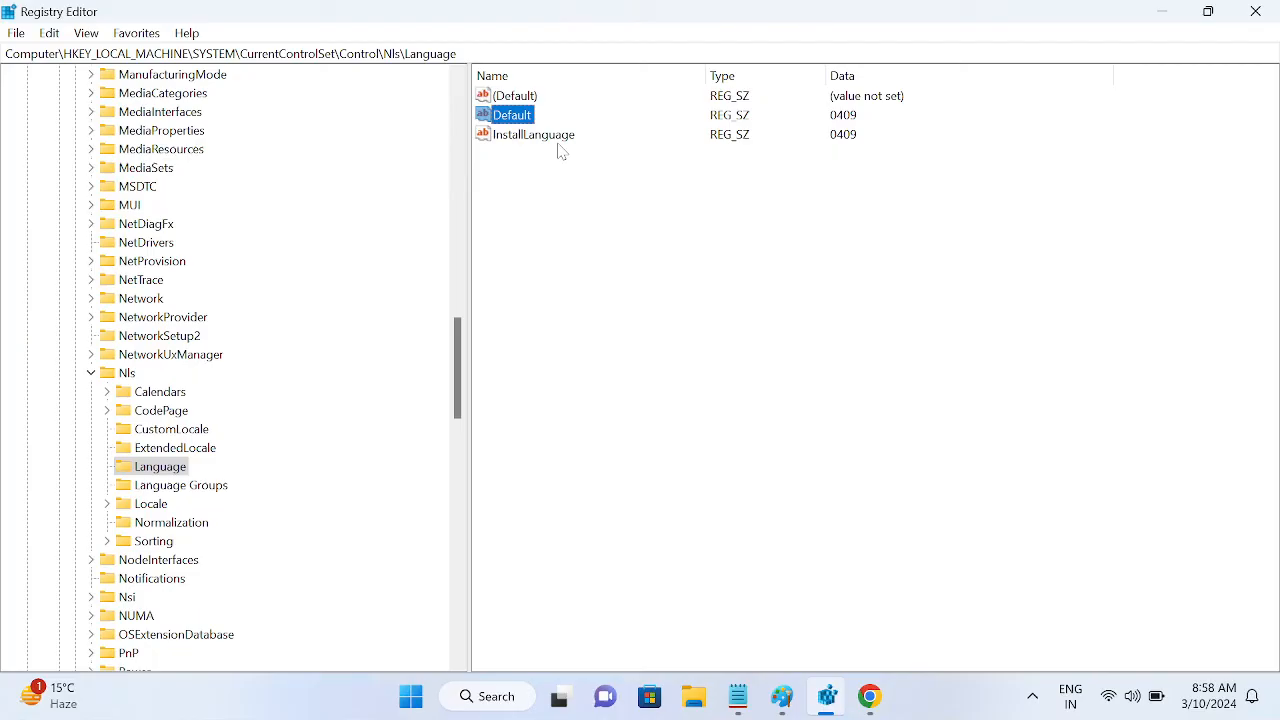
left_click(535, 134)
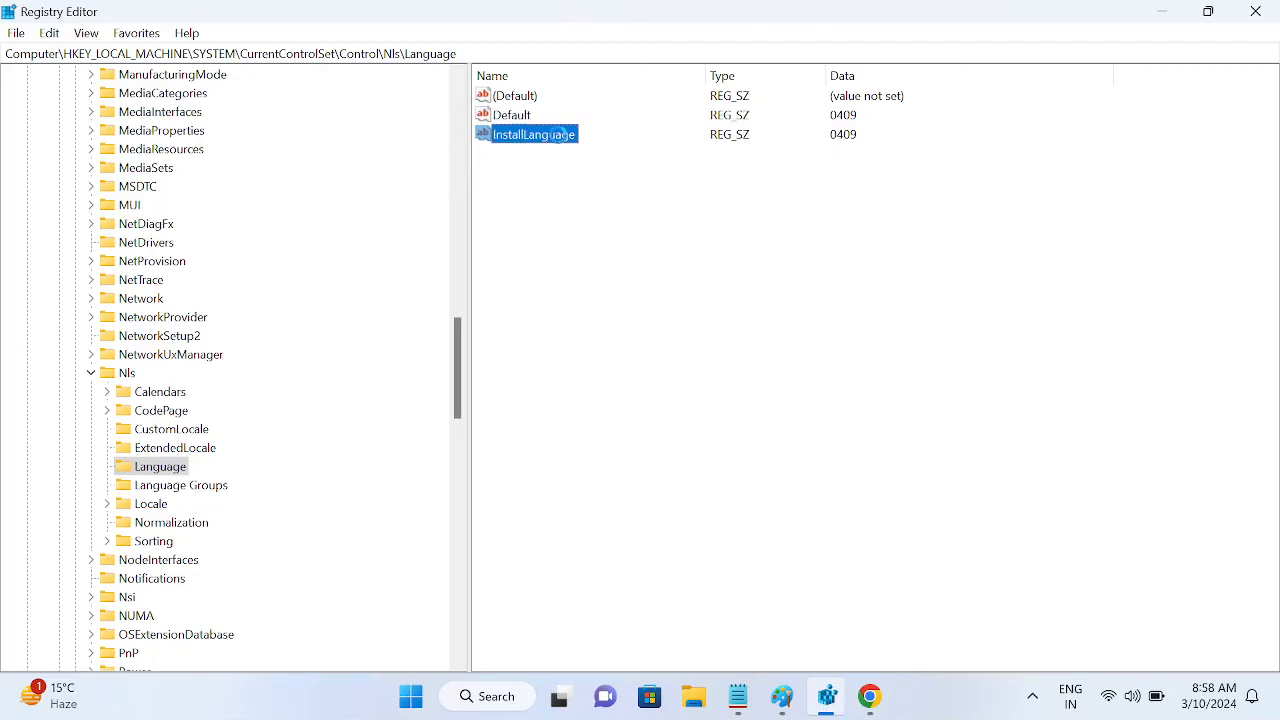
double_click(533, 133)
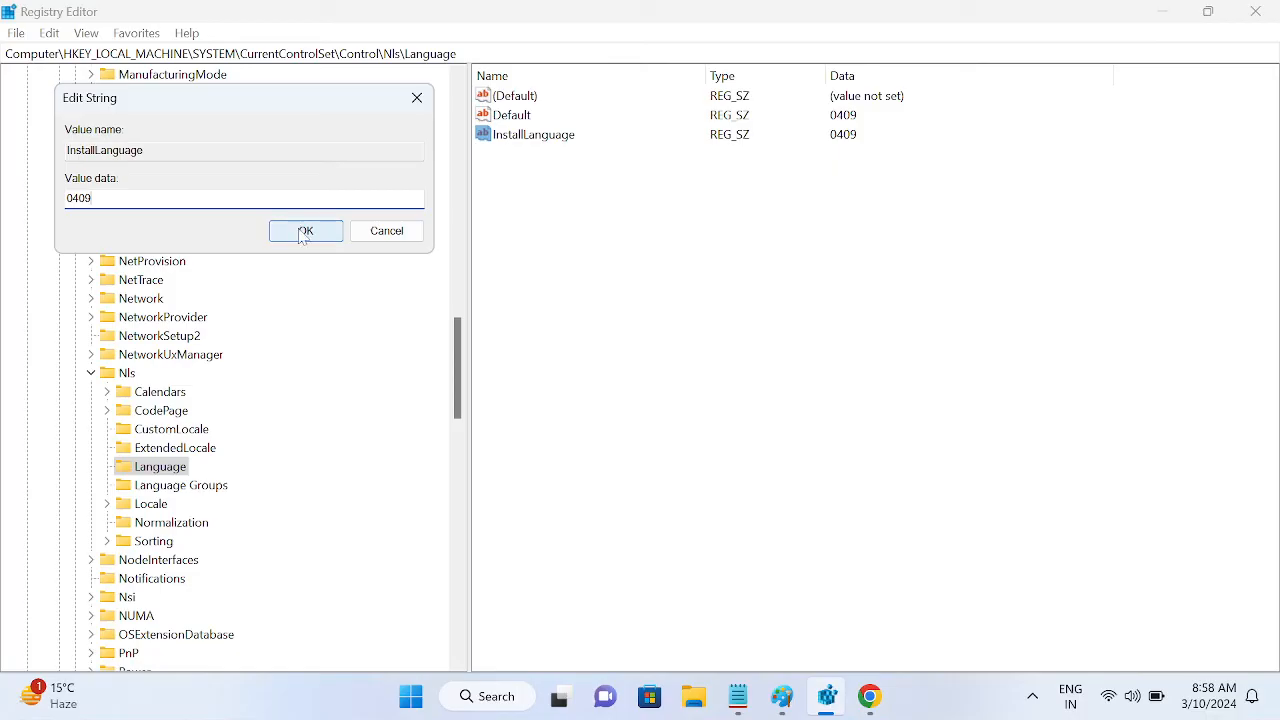
left_click(305, 231)
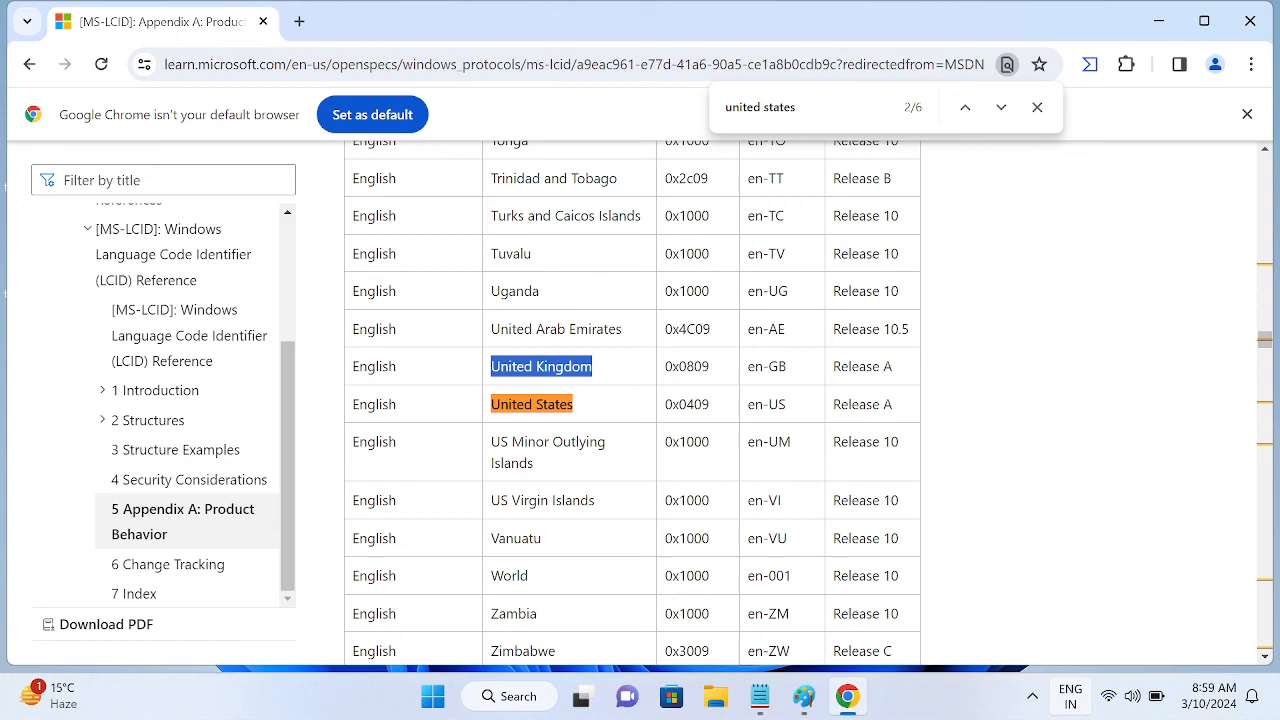
Step: Check keyboard layouts via the ENG indicator's More keyboard settings, then close the Chrome LCID page
left_click(1070, 696)
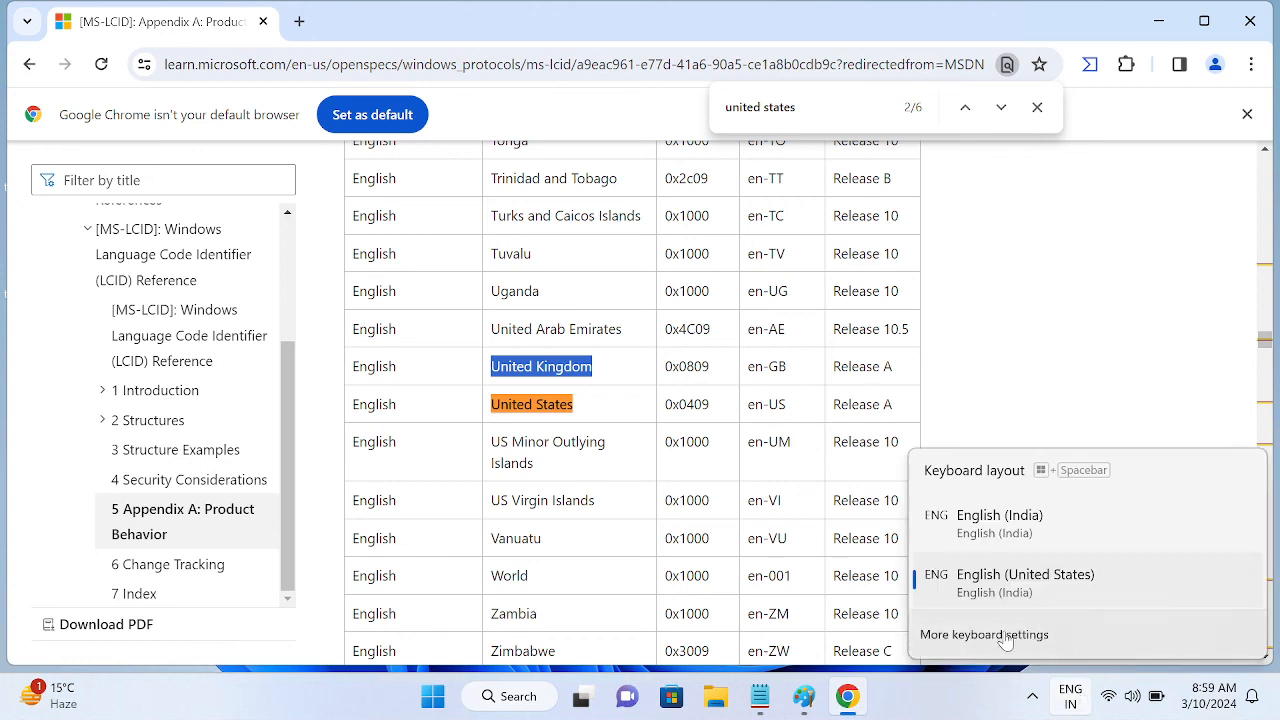
left_click(984, 634)
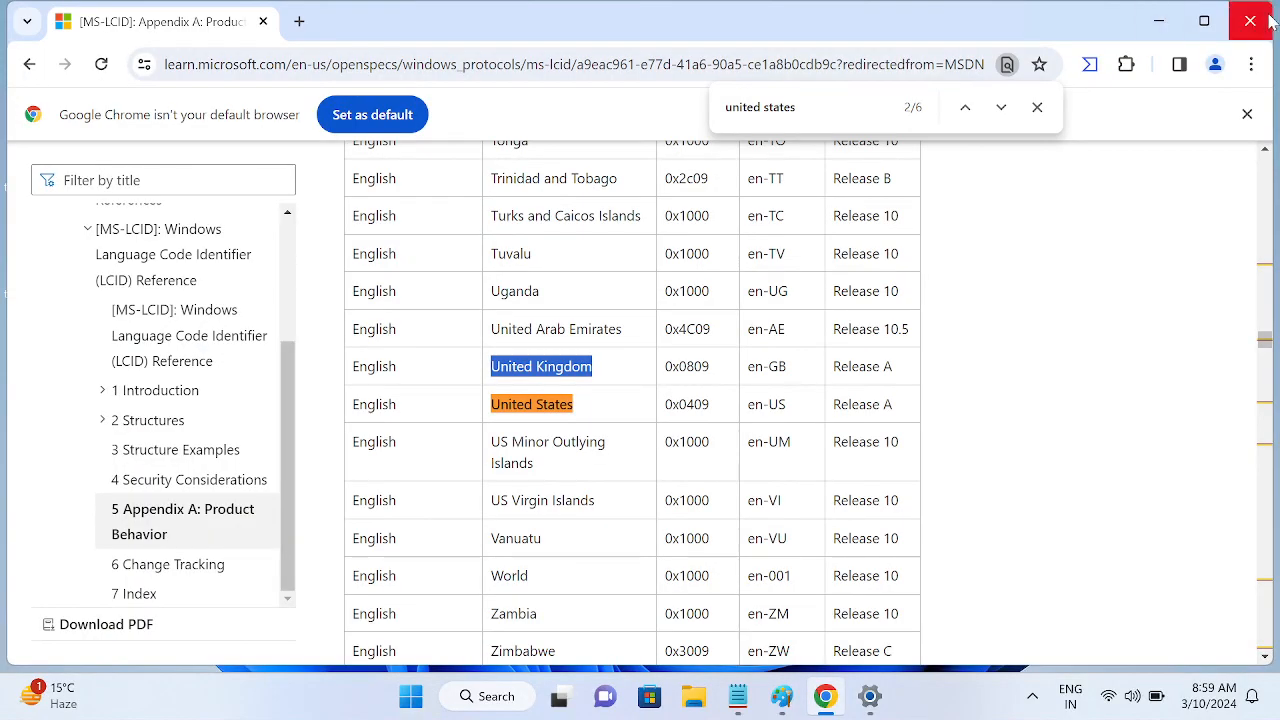
left_click(1251, 20)
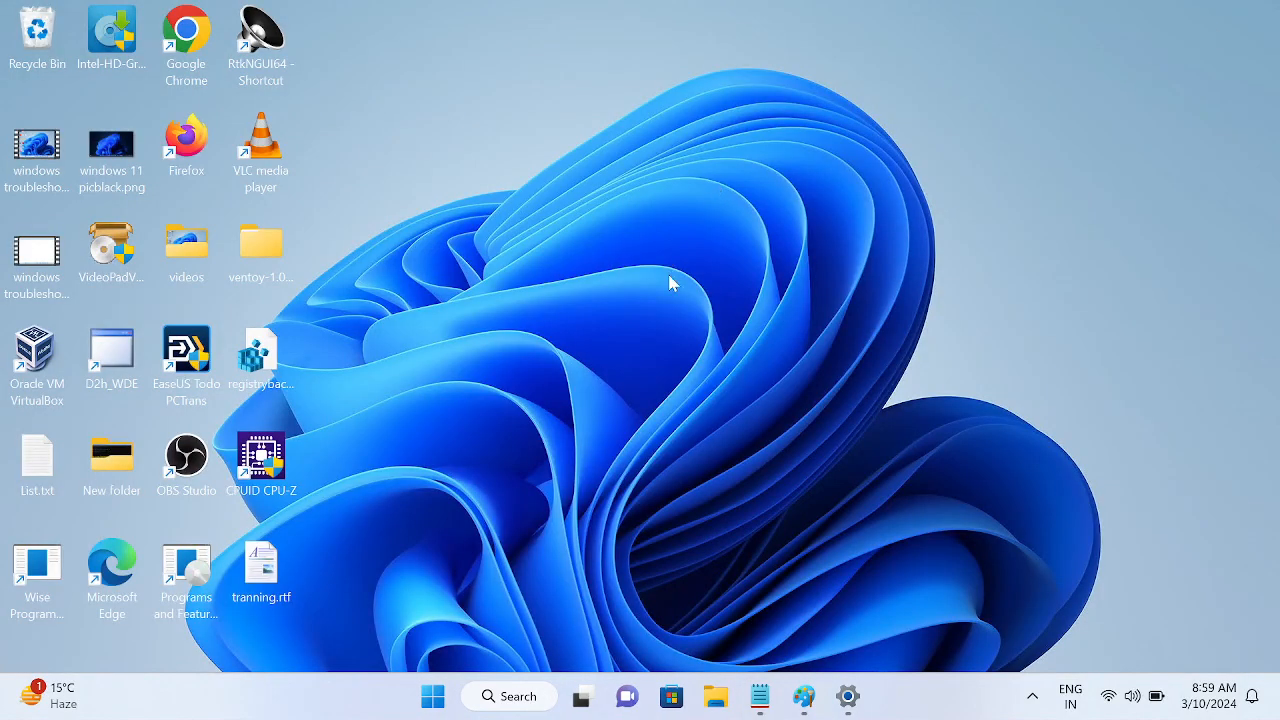